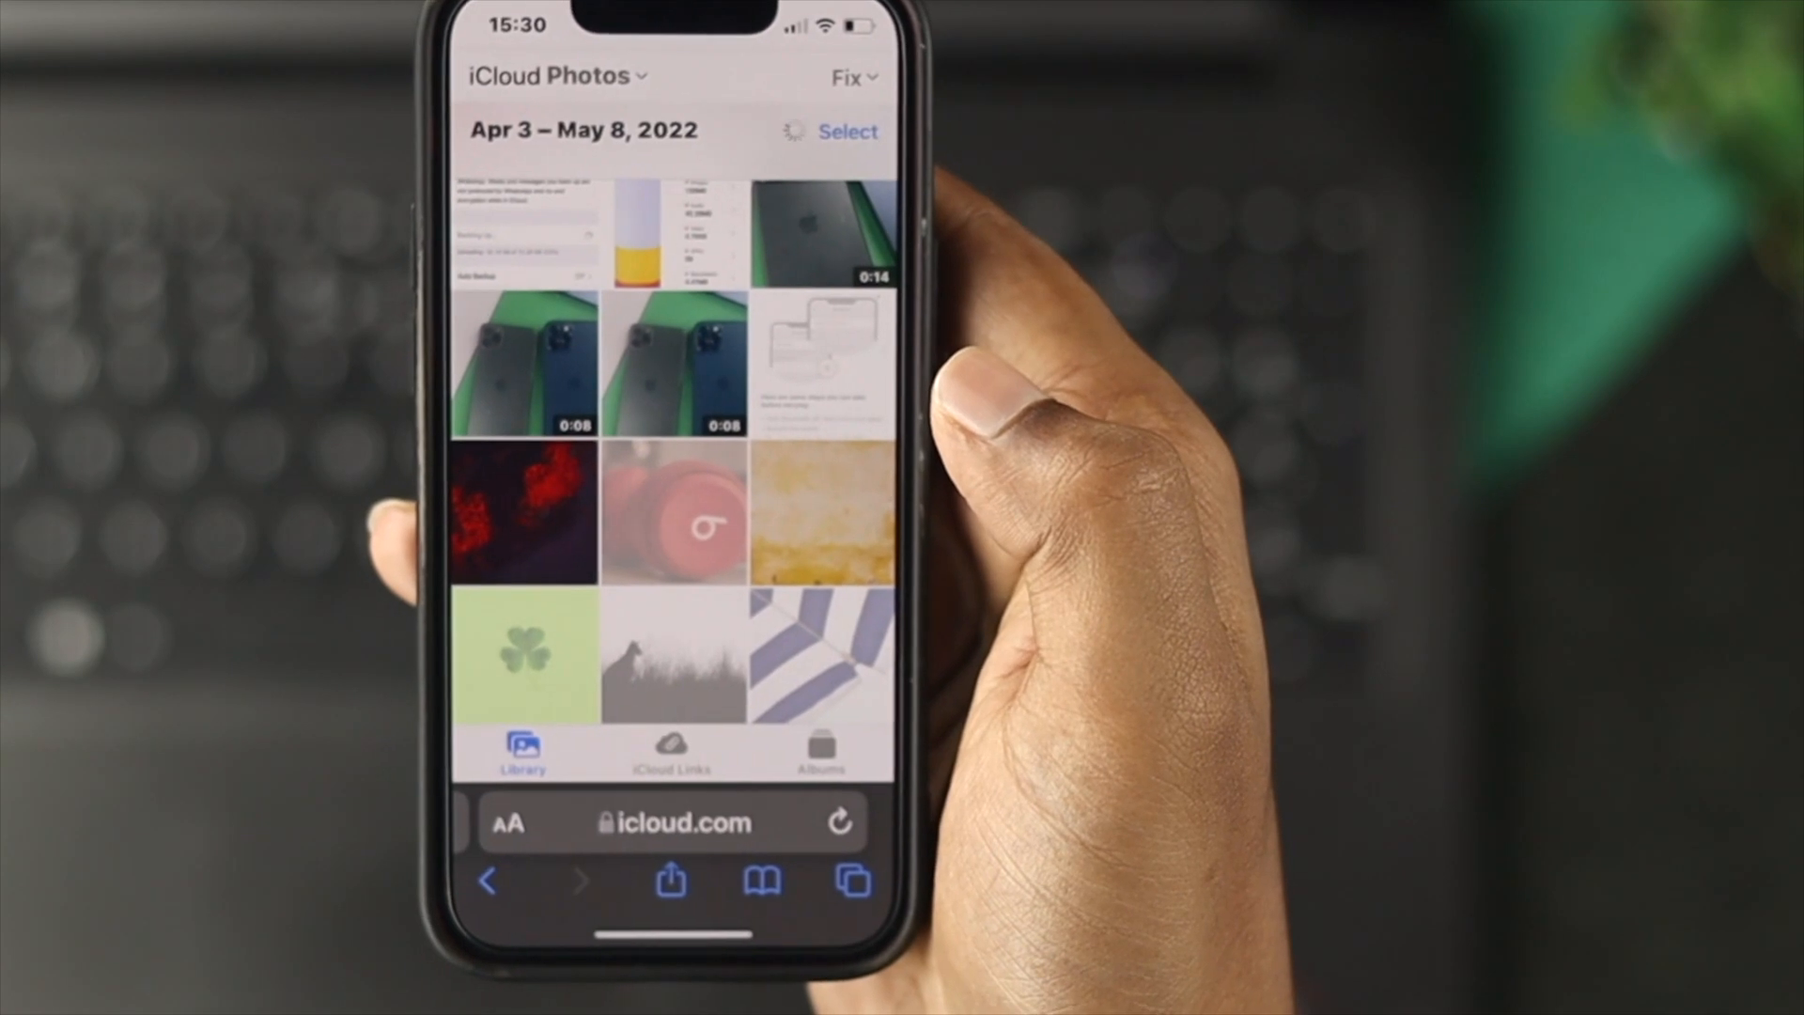
Scroll through the photo grid and clear the current photo selection
scroll("down", 3)
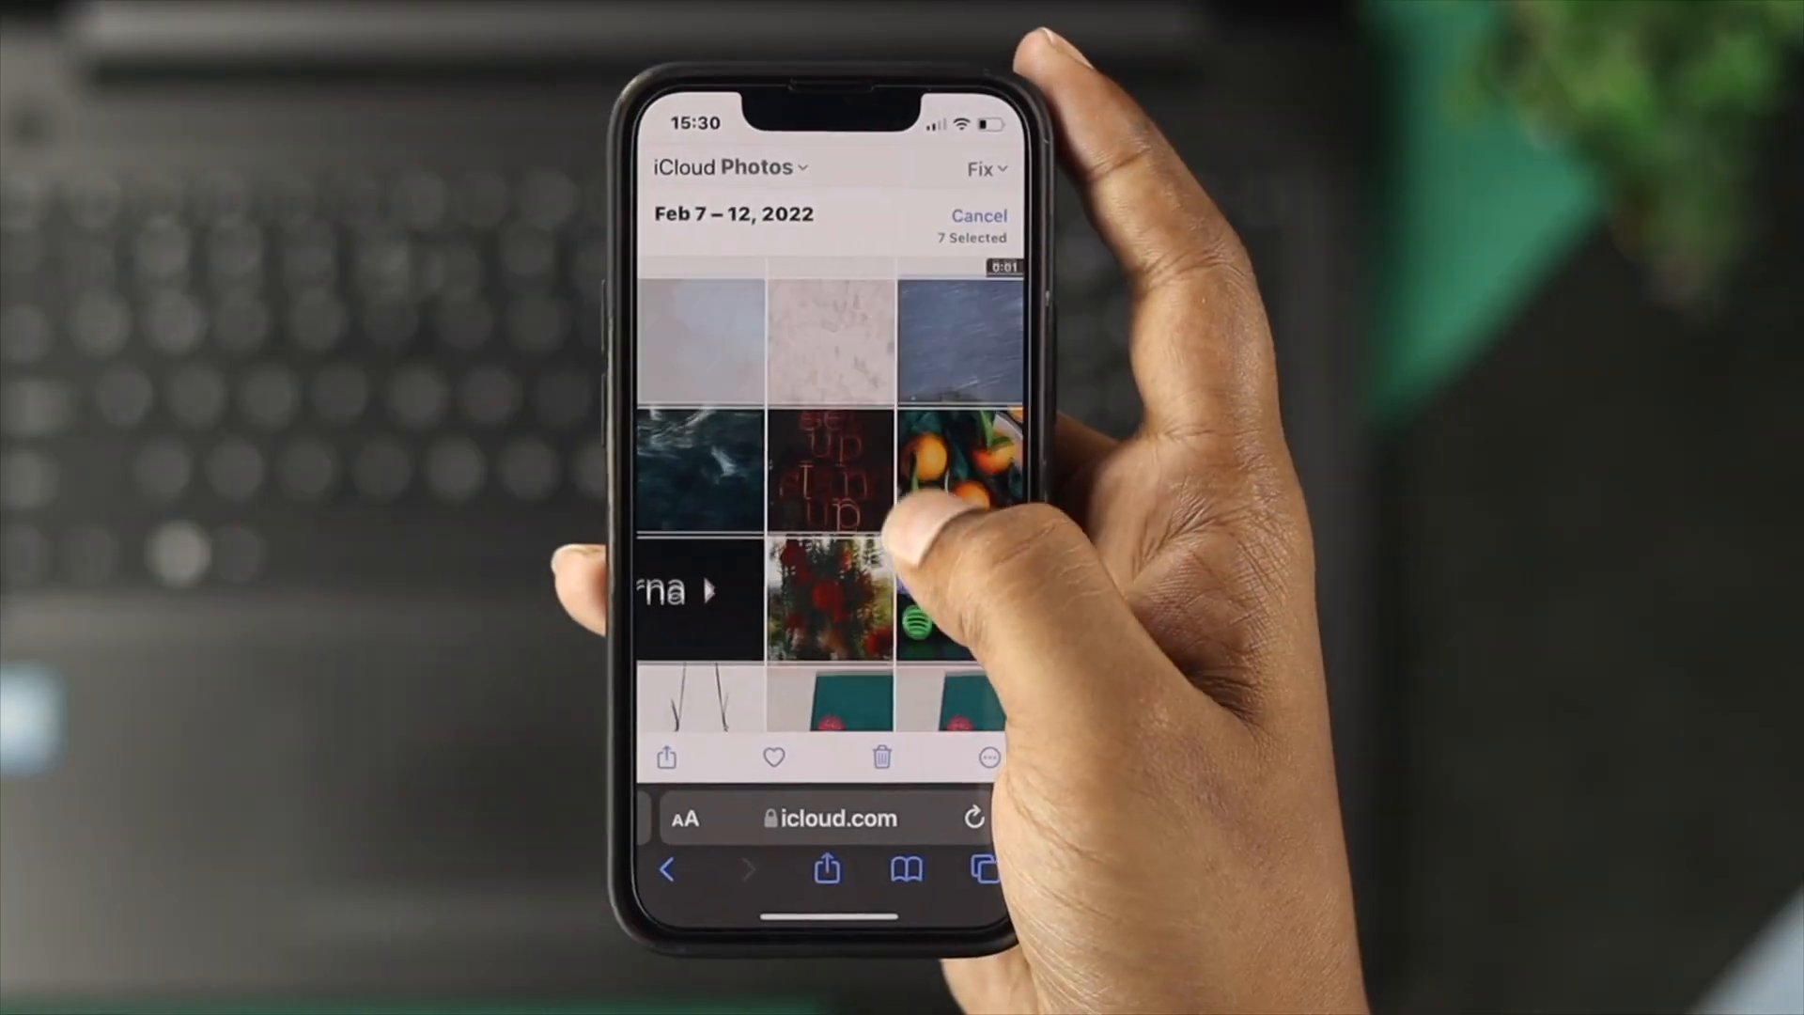
scroll("down", 3)
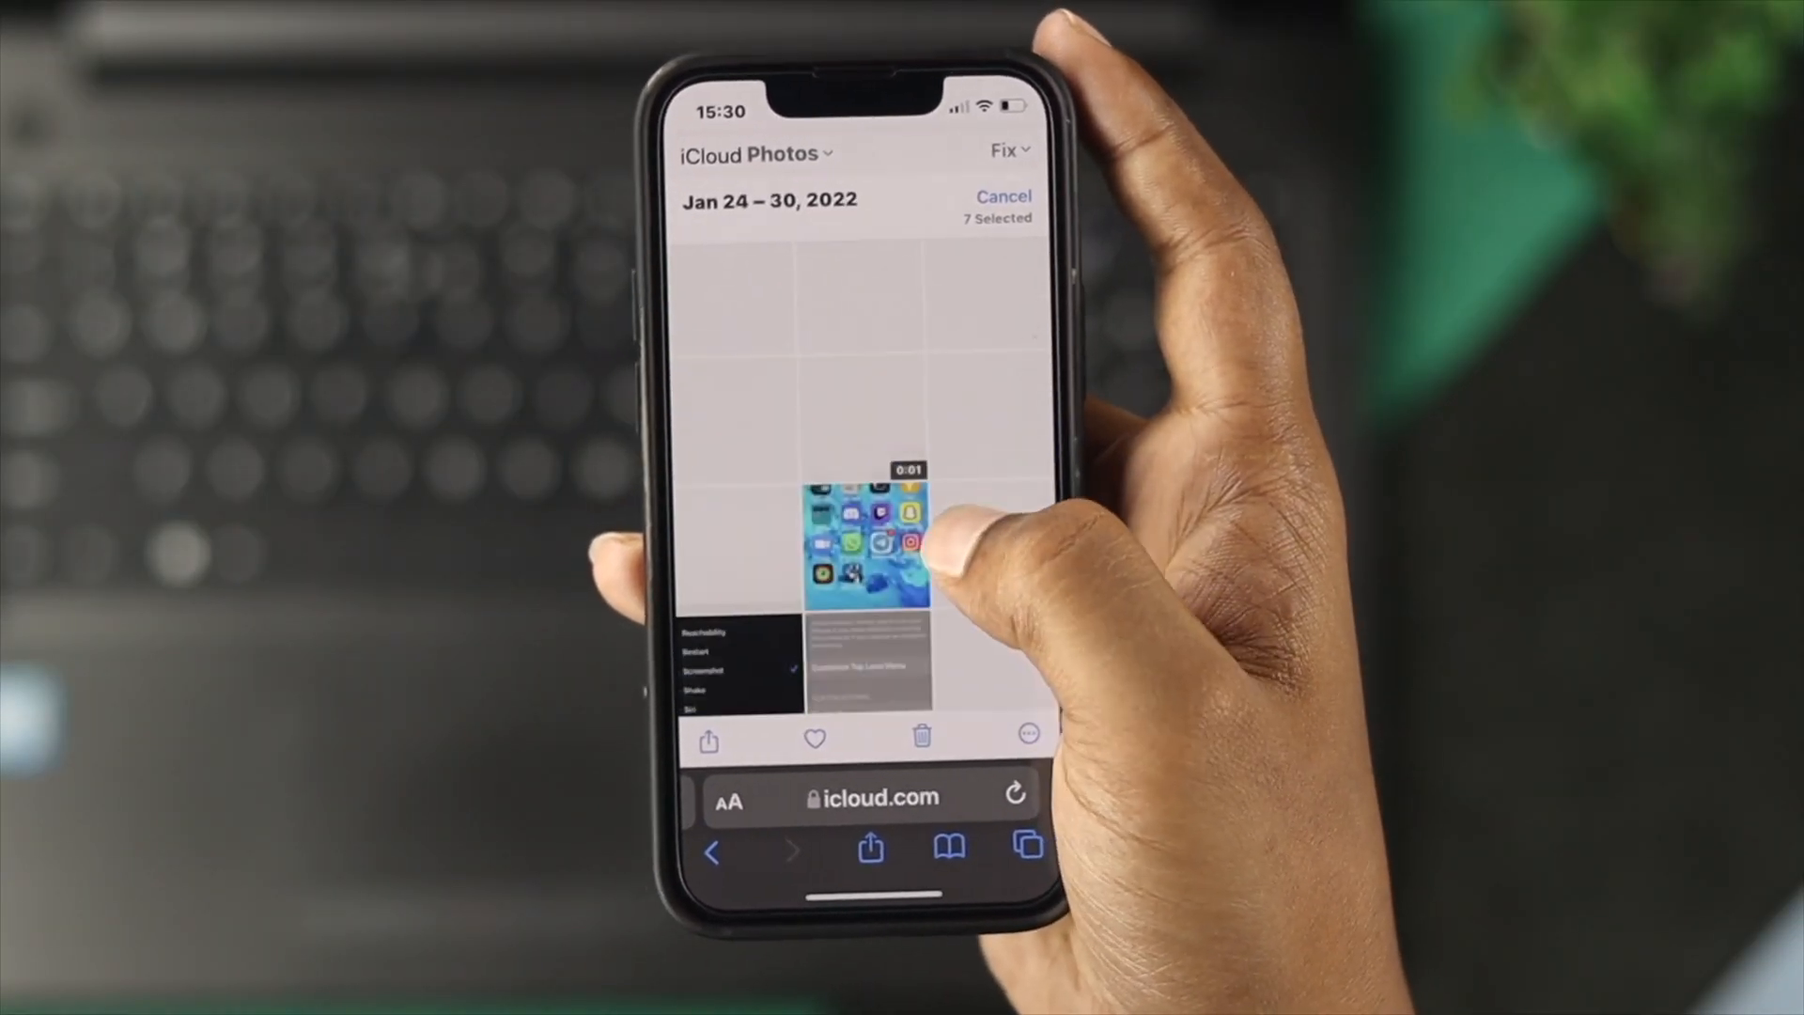
scroll("down", 3)
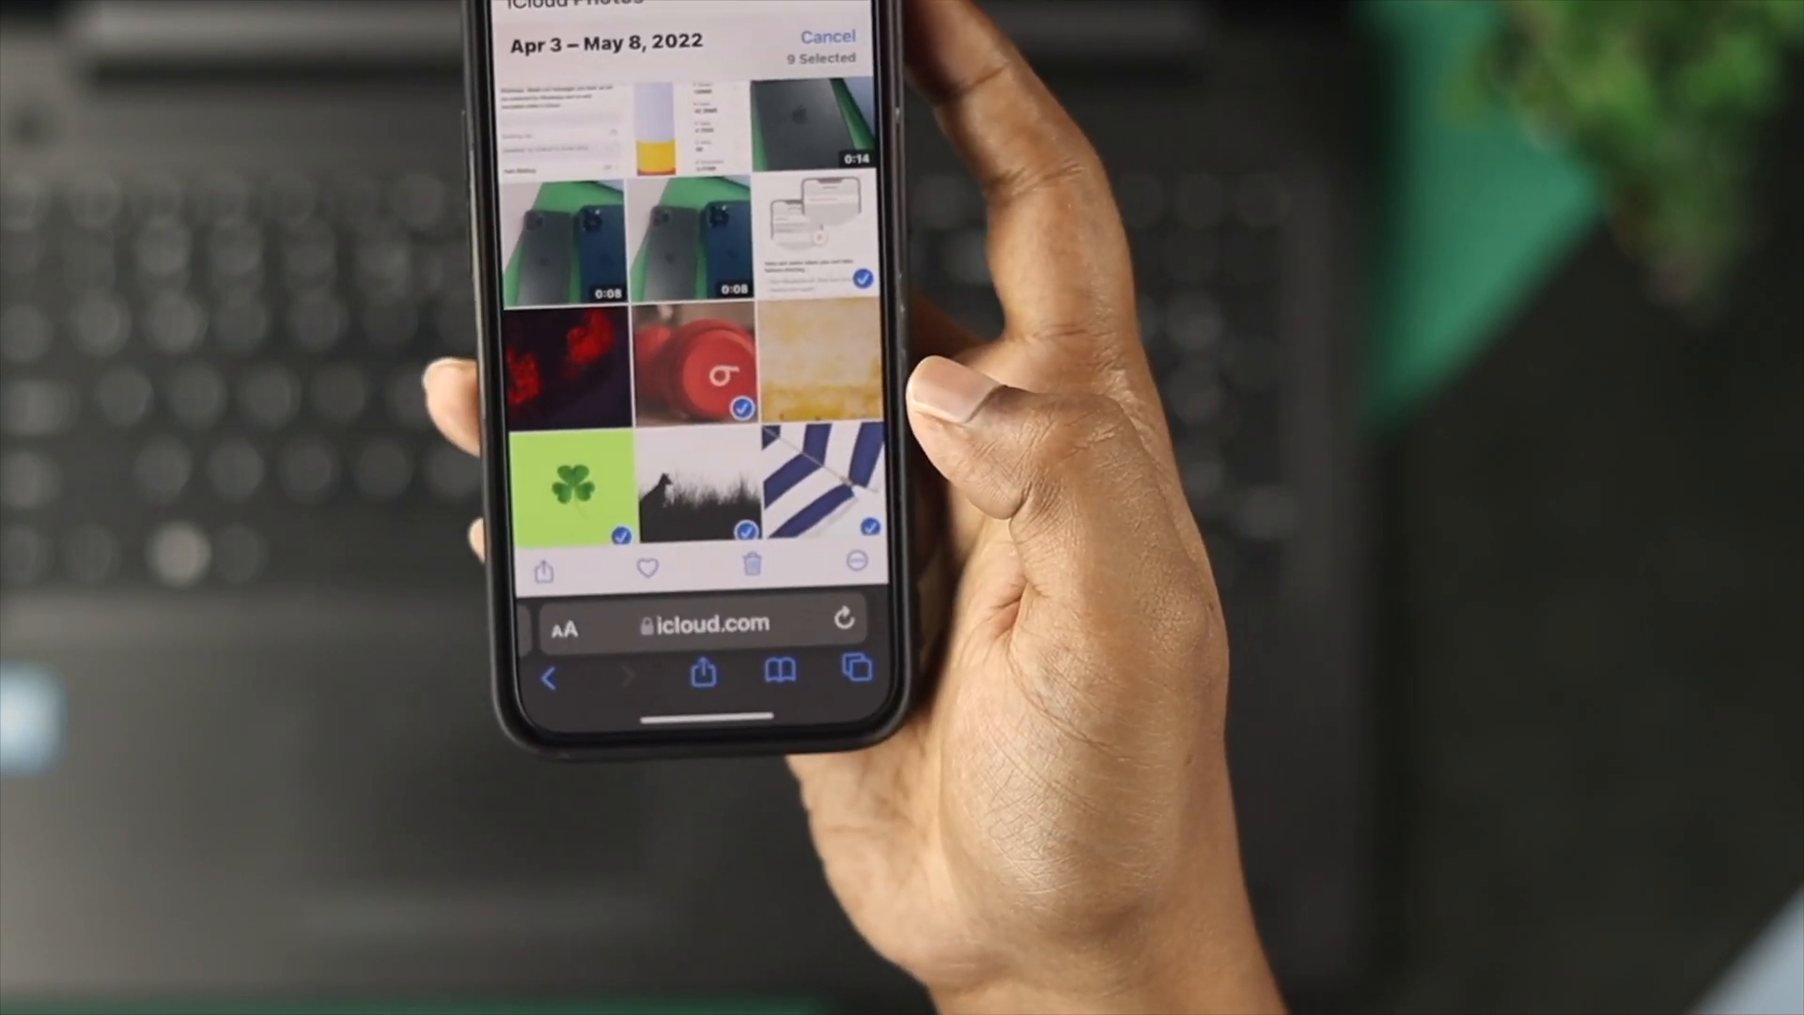
left_click(757, 564)
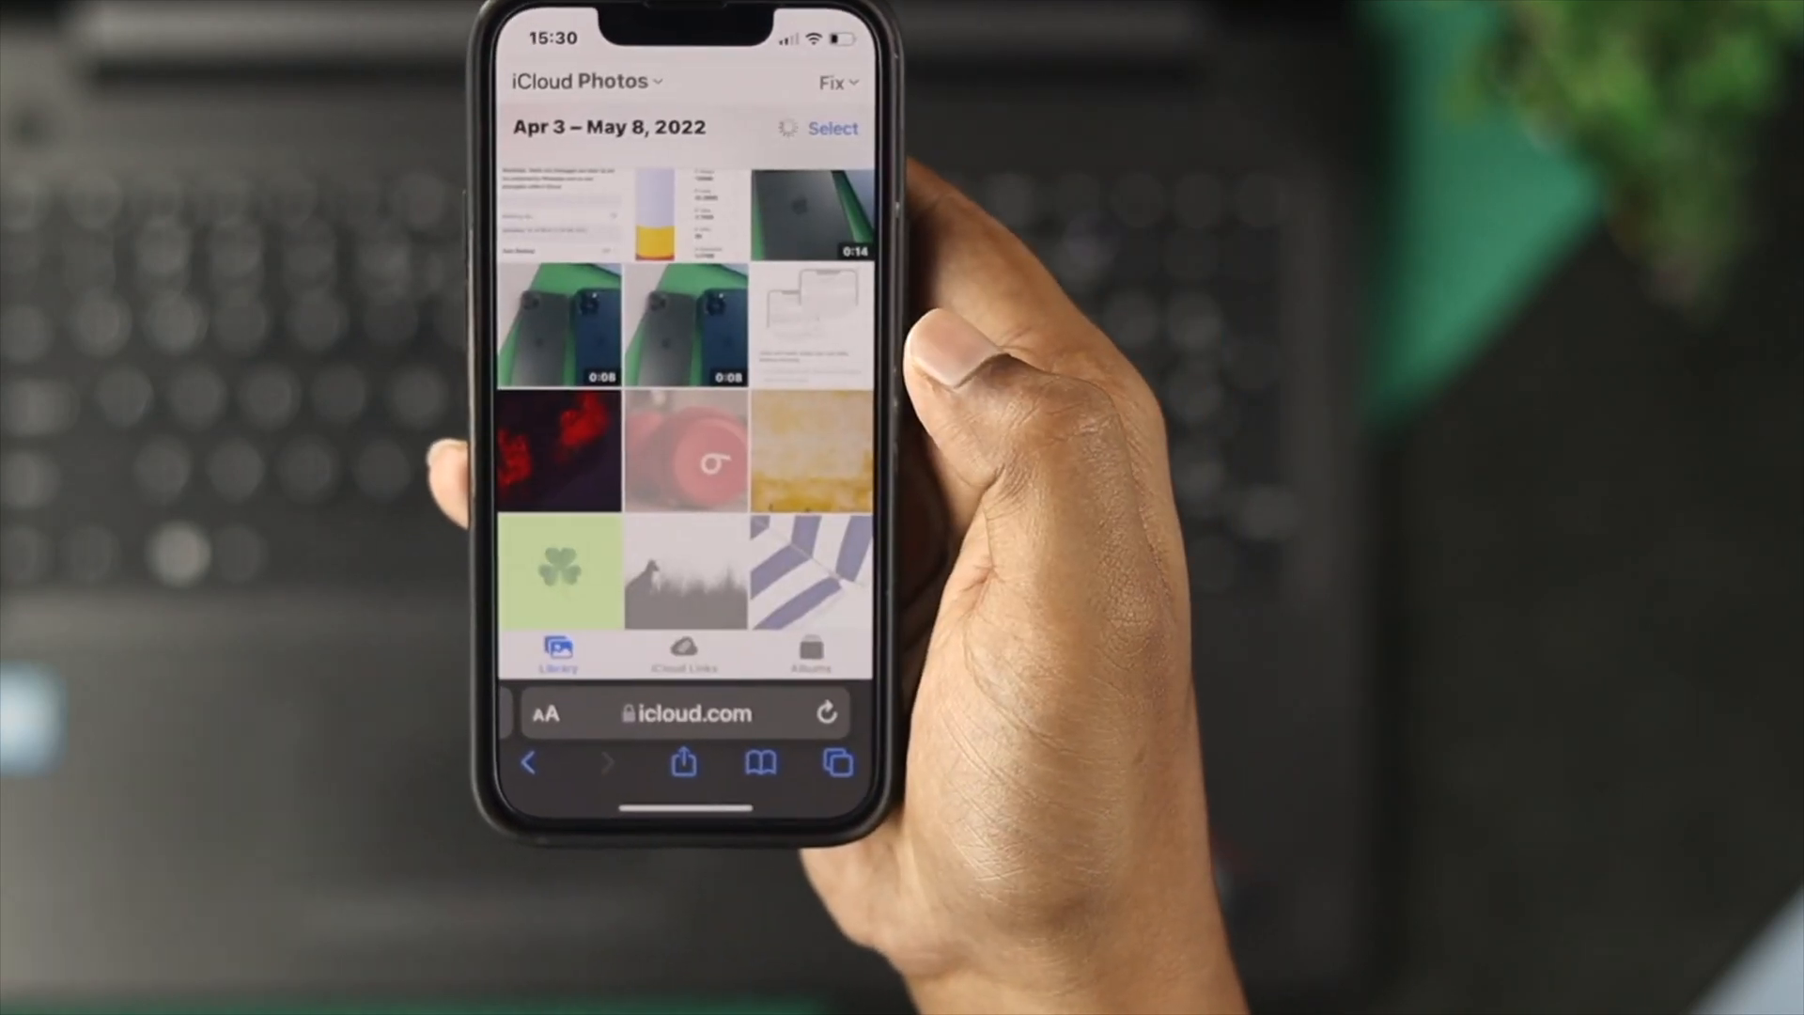
scroll("down", 3)
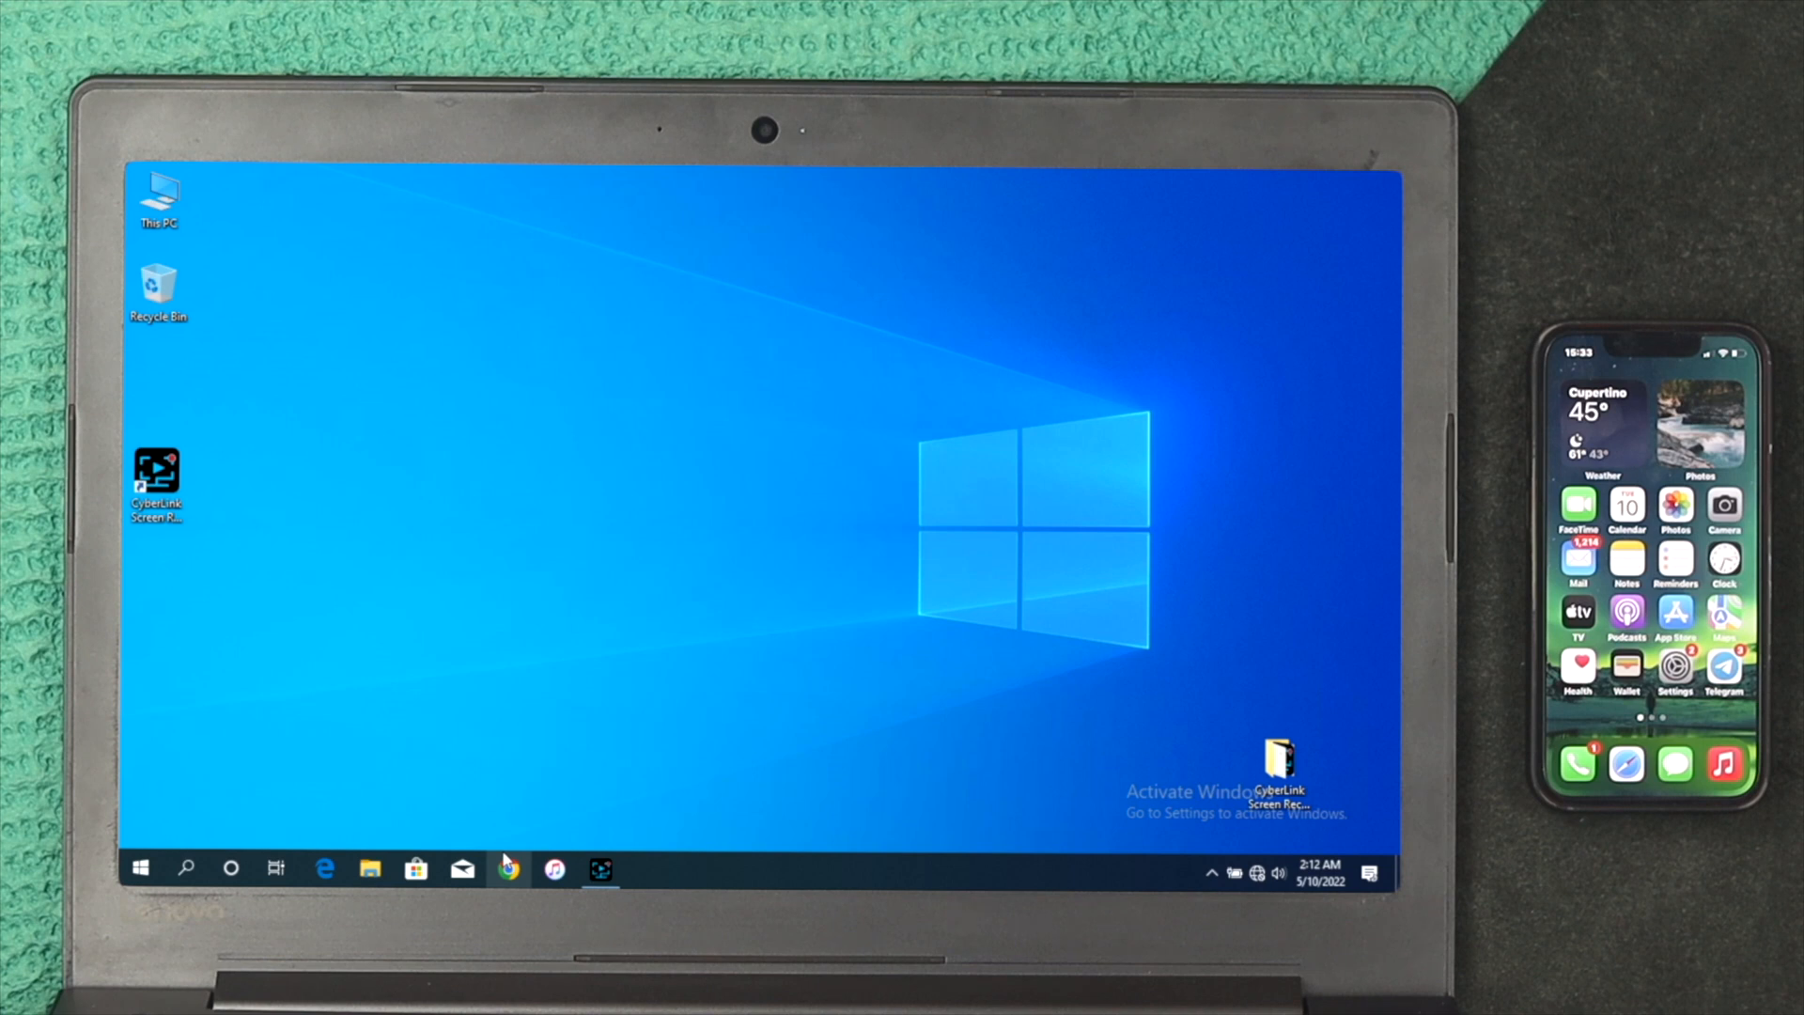
Go to icloud.com in a new Chrome window to reach the sign-in page
left_click(507, 868)
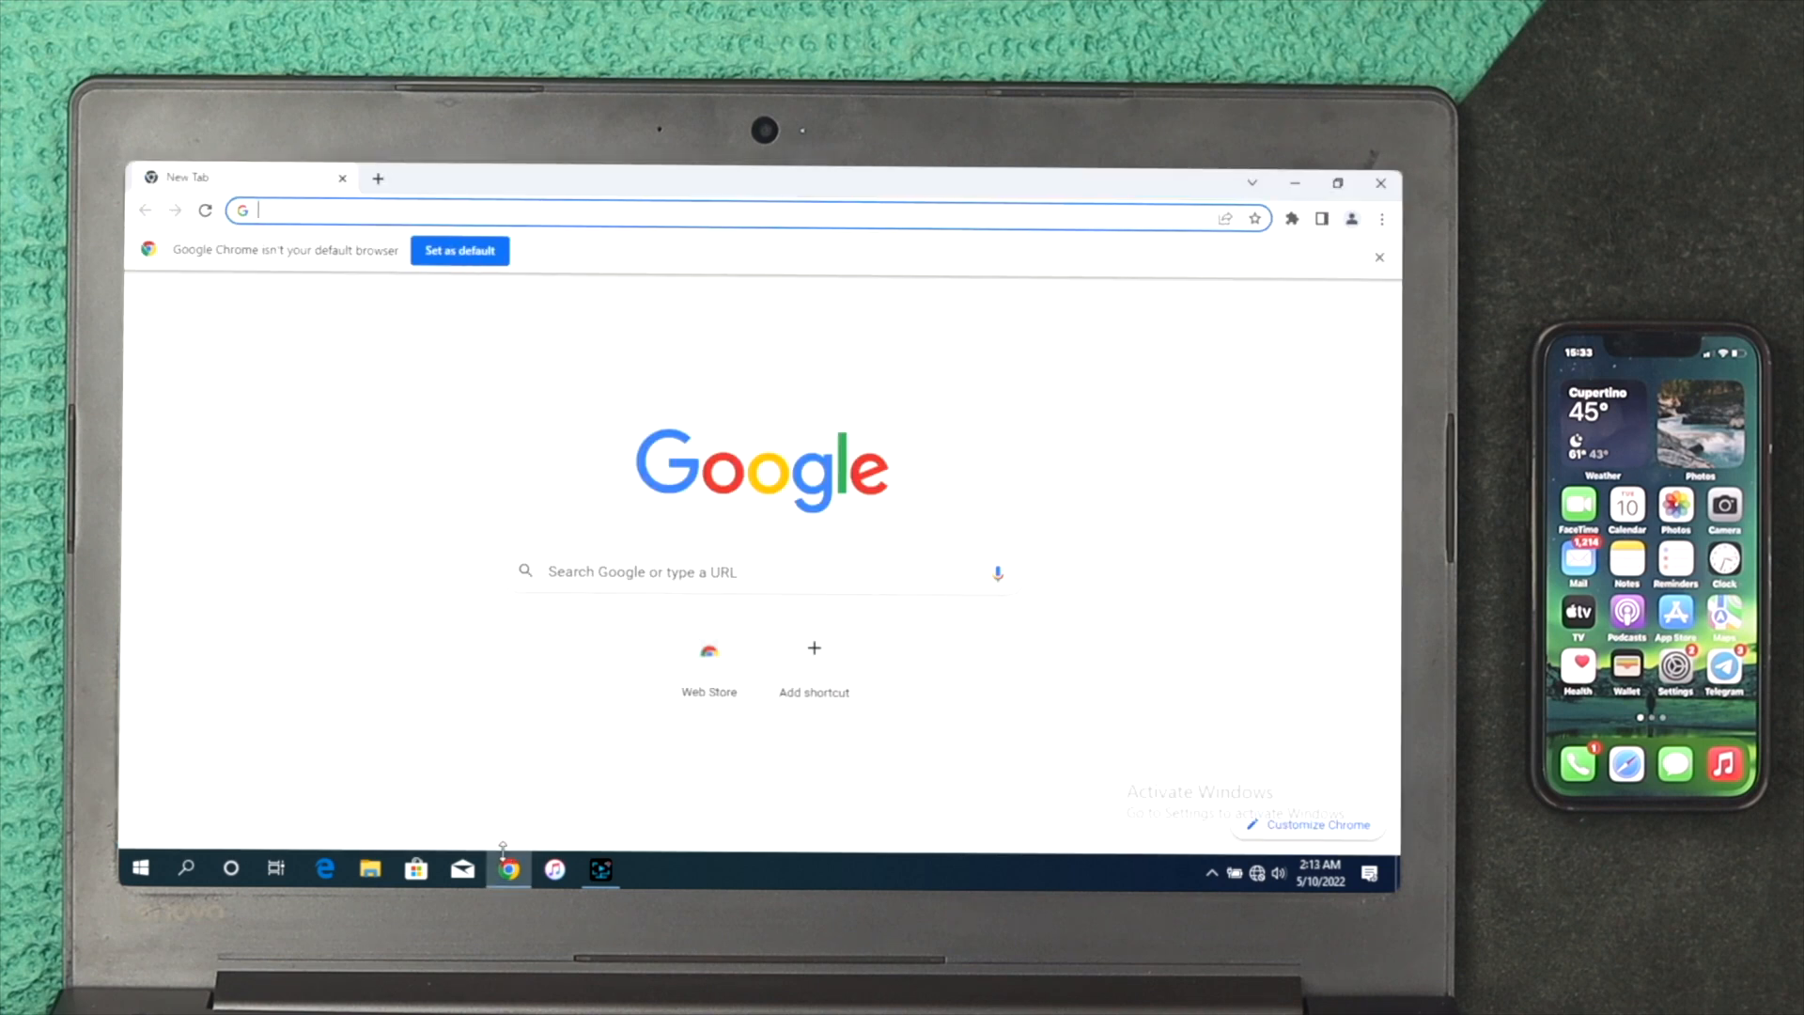
type("icloud.com")
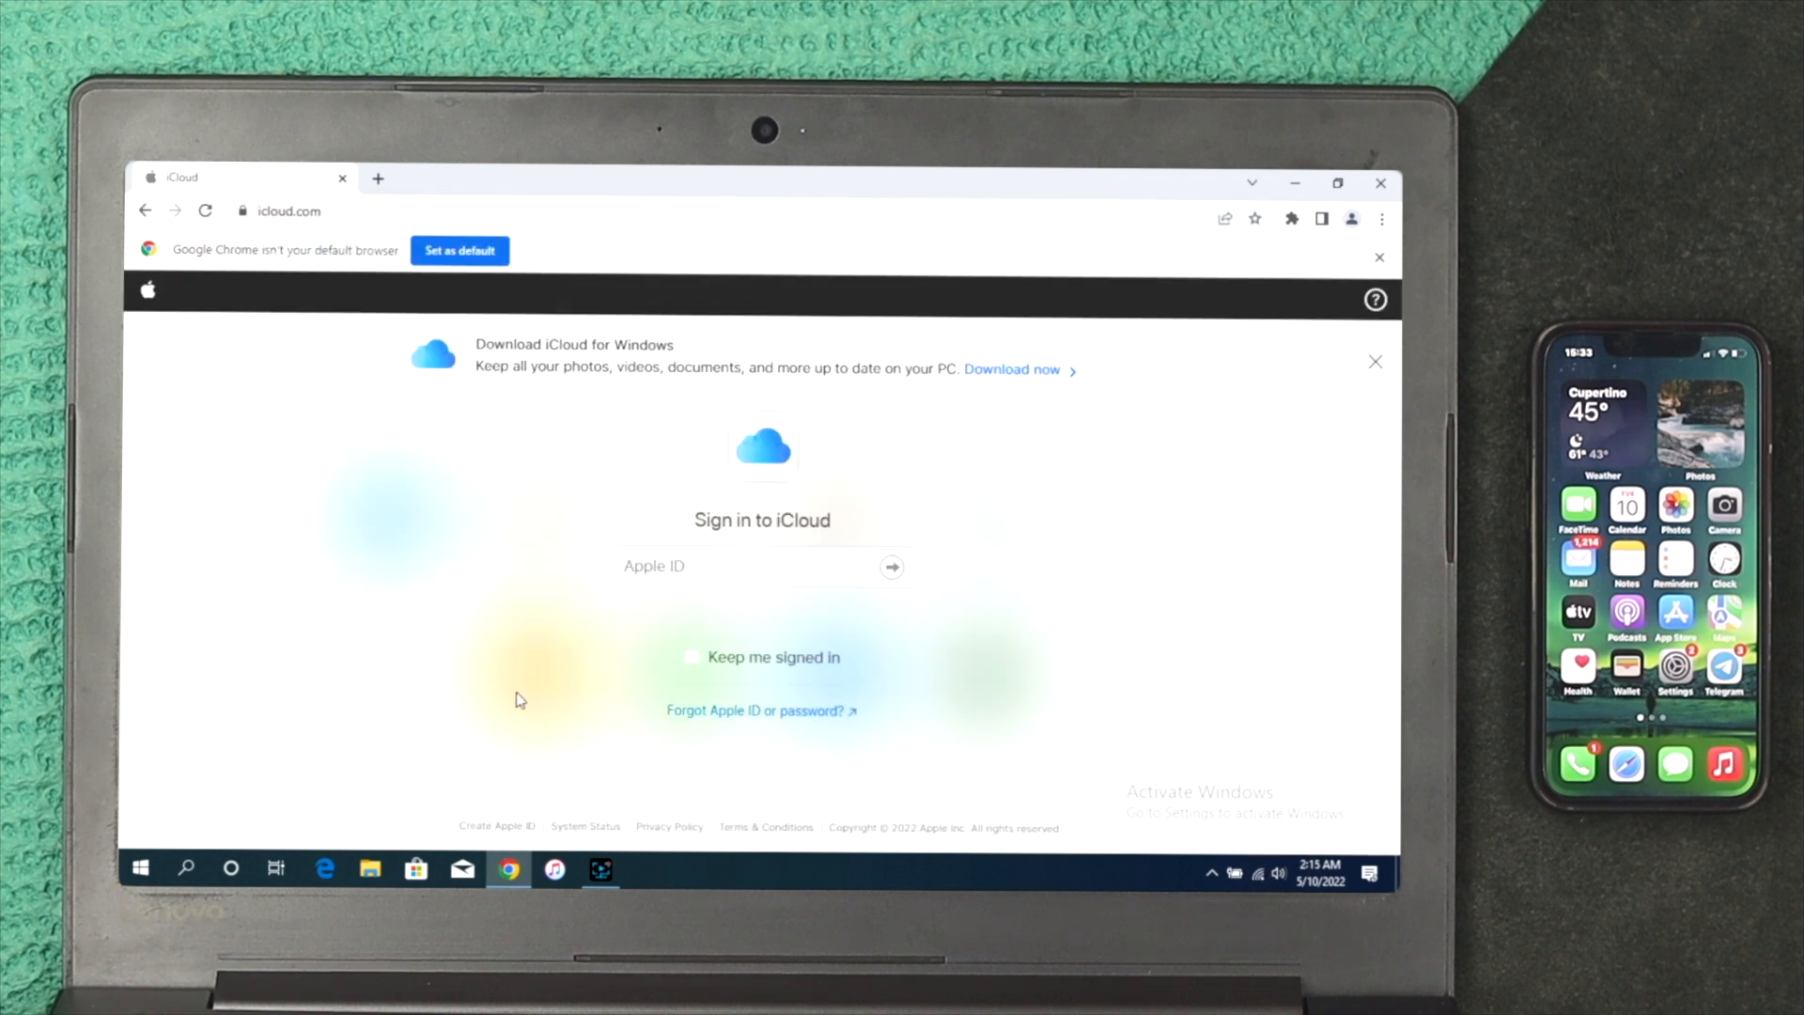
Sign in with the Apple ID and password
left_click(891, 566)
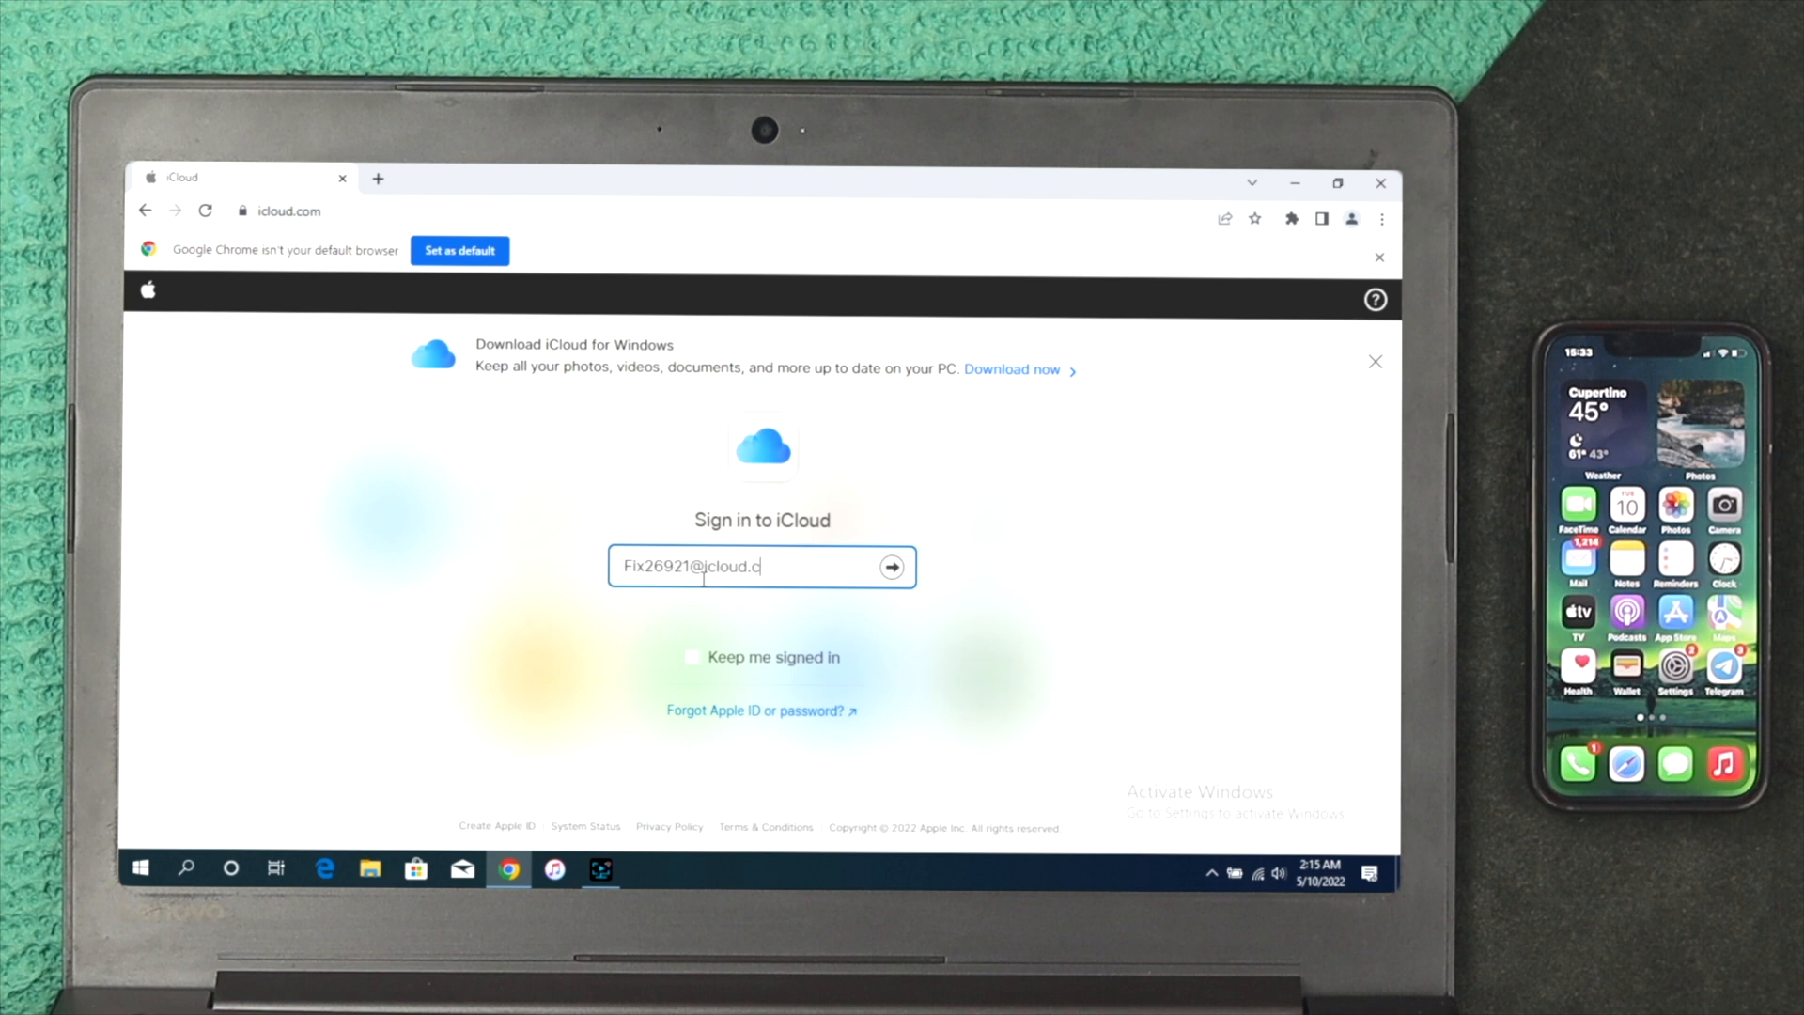
type("om")
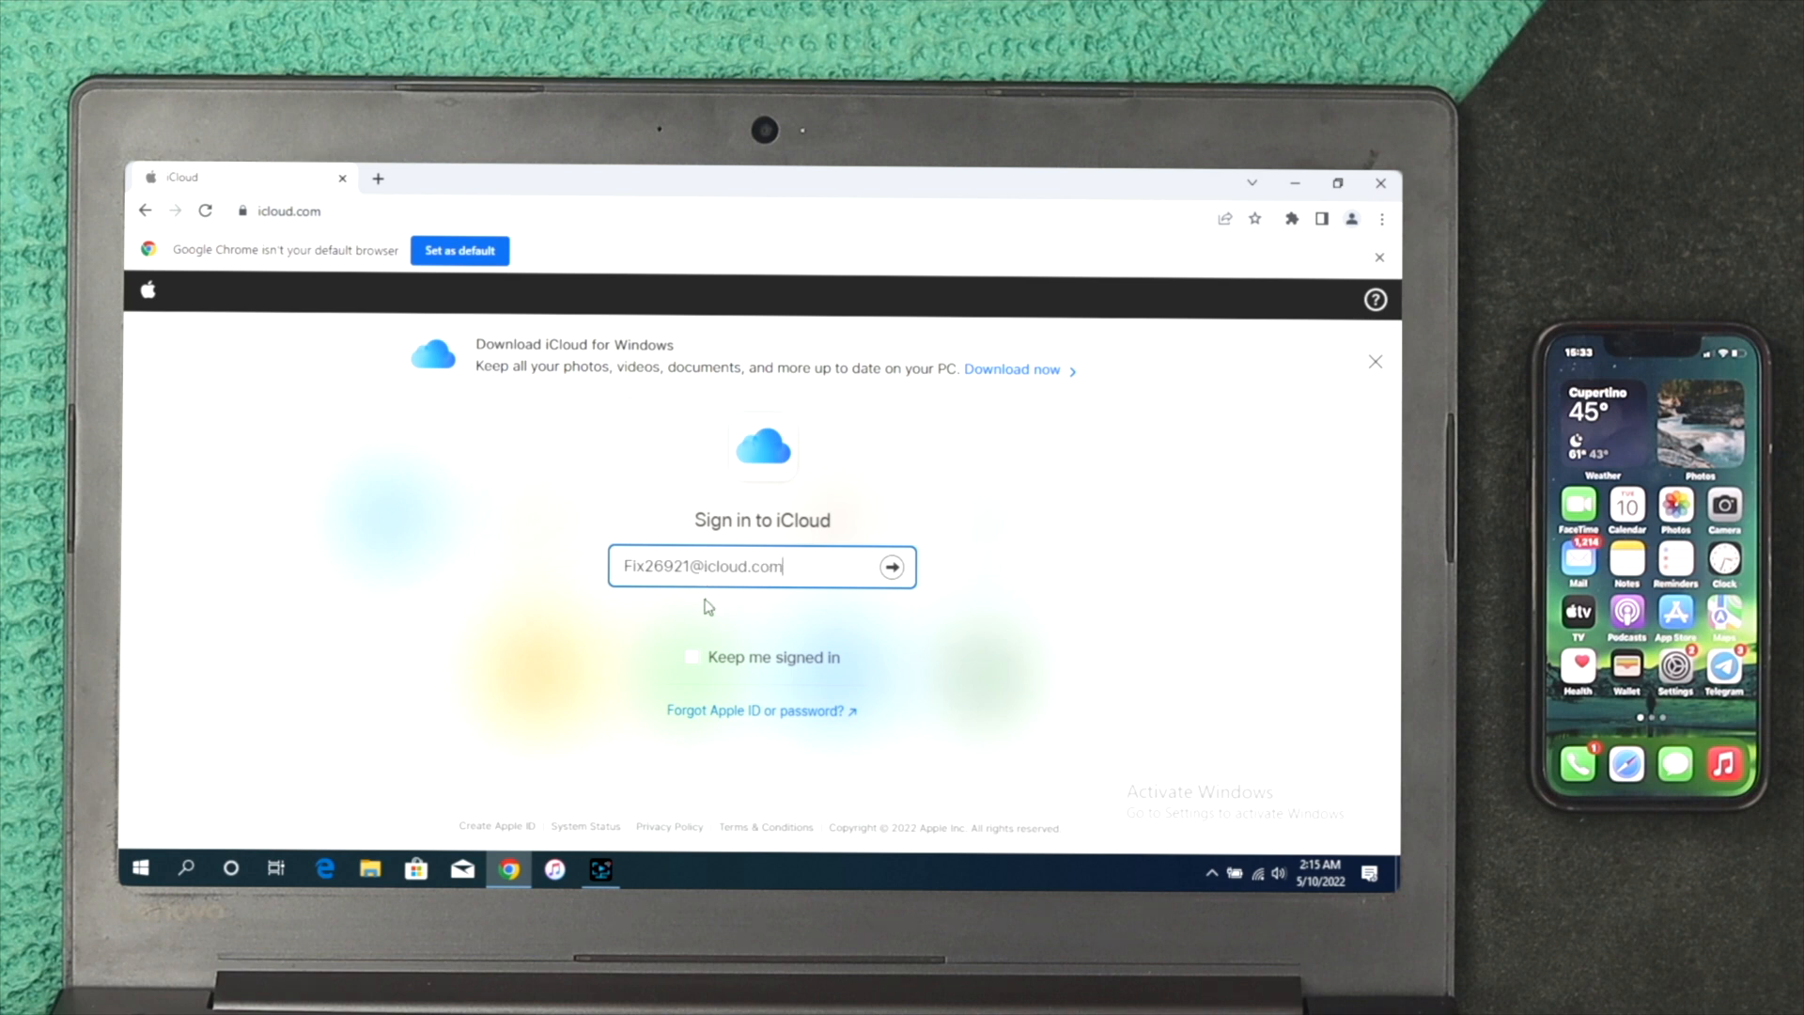
left_click(890, 565)
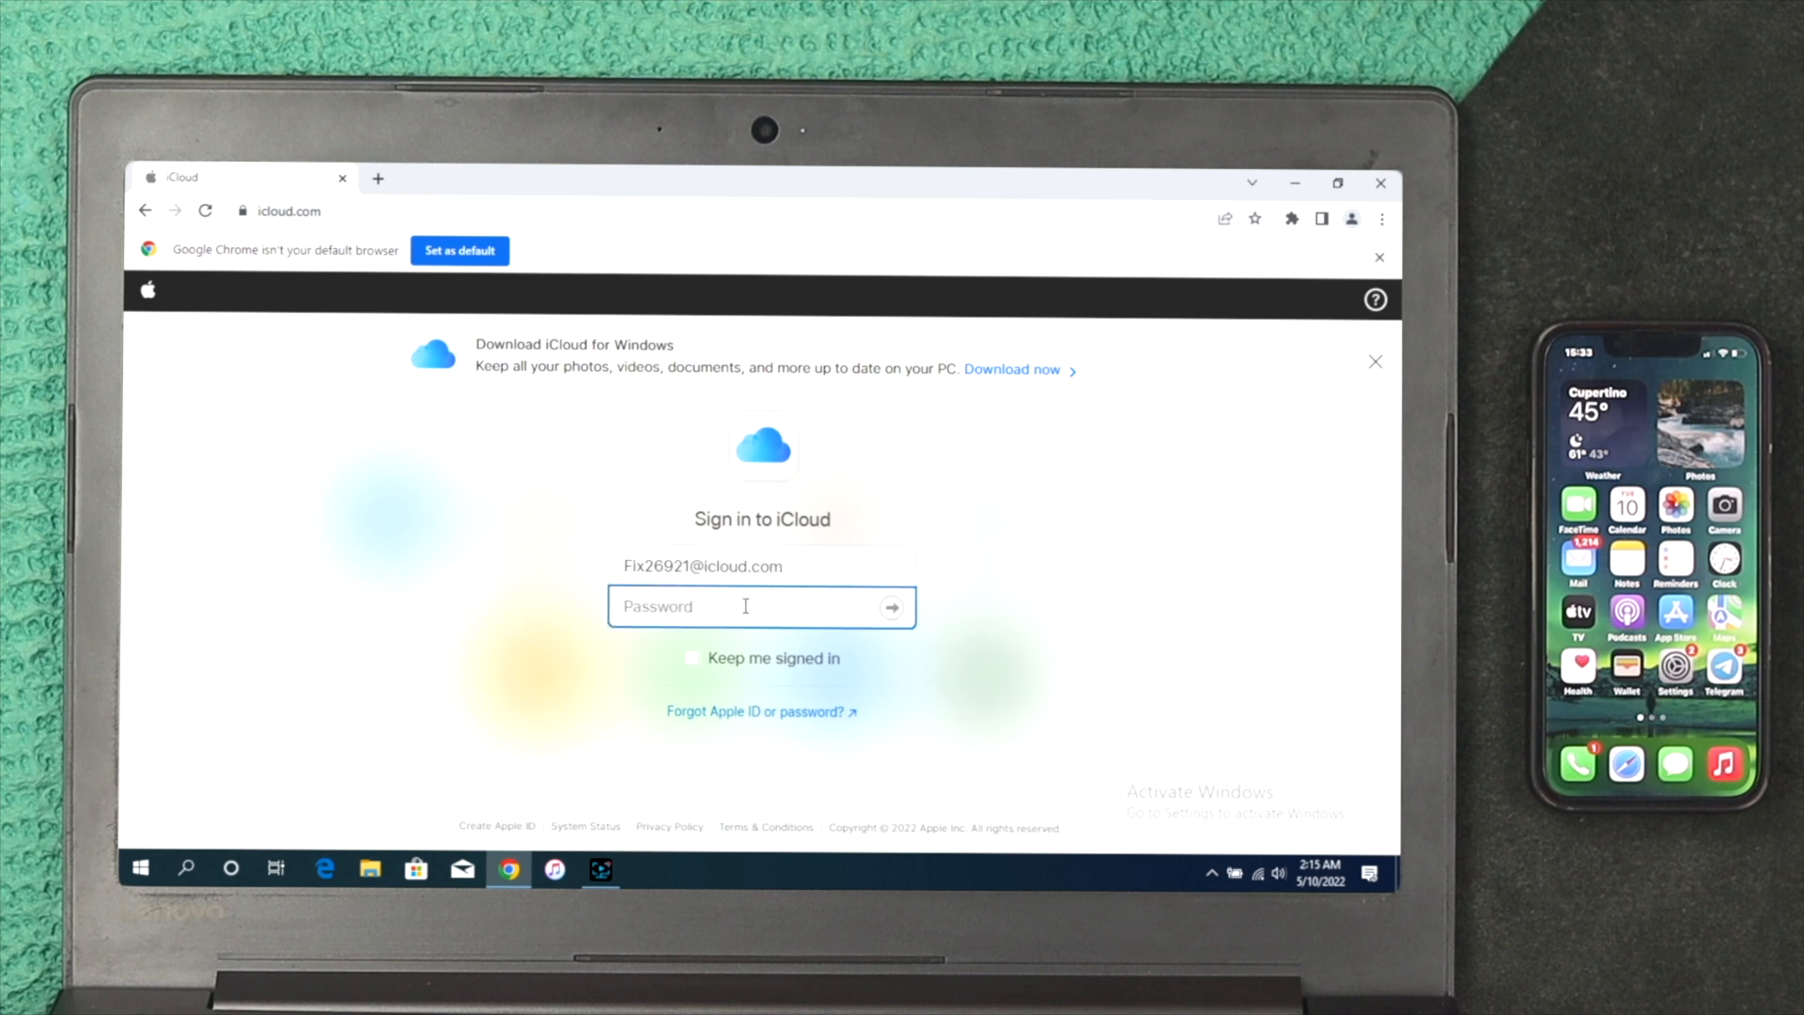
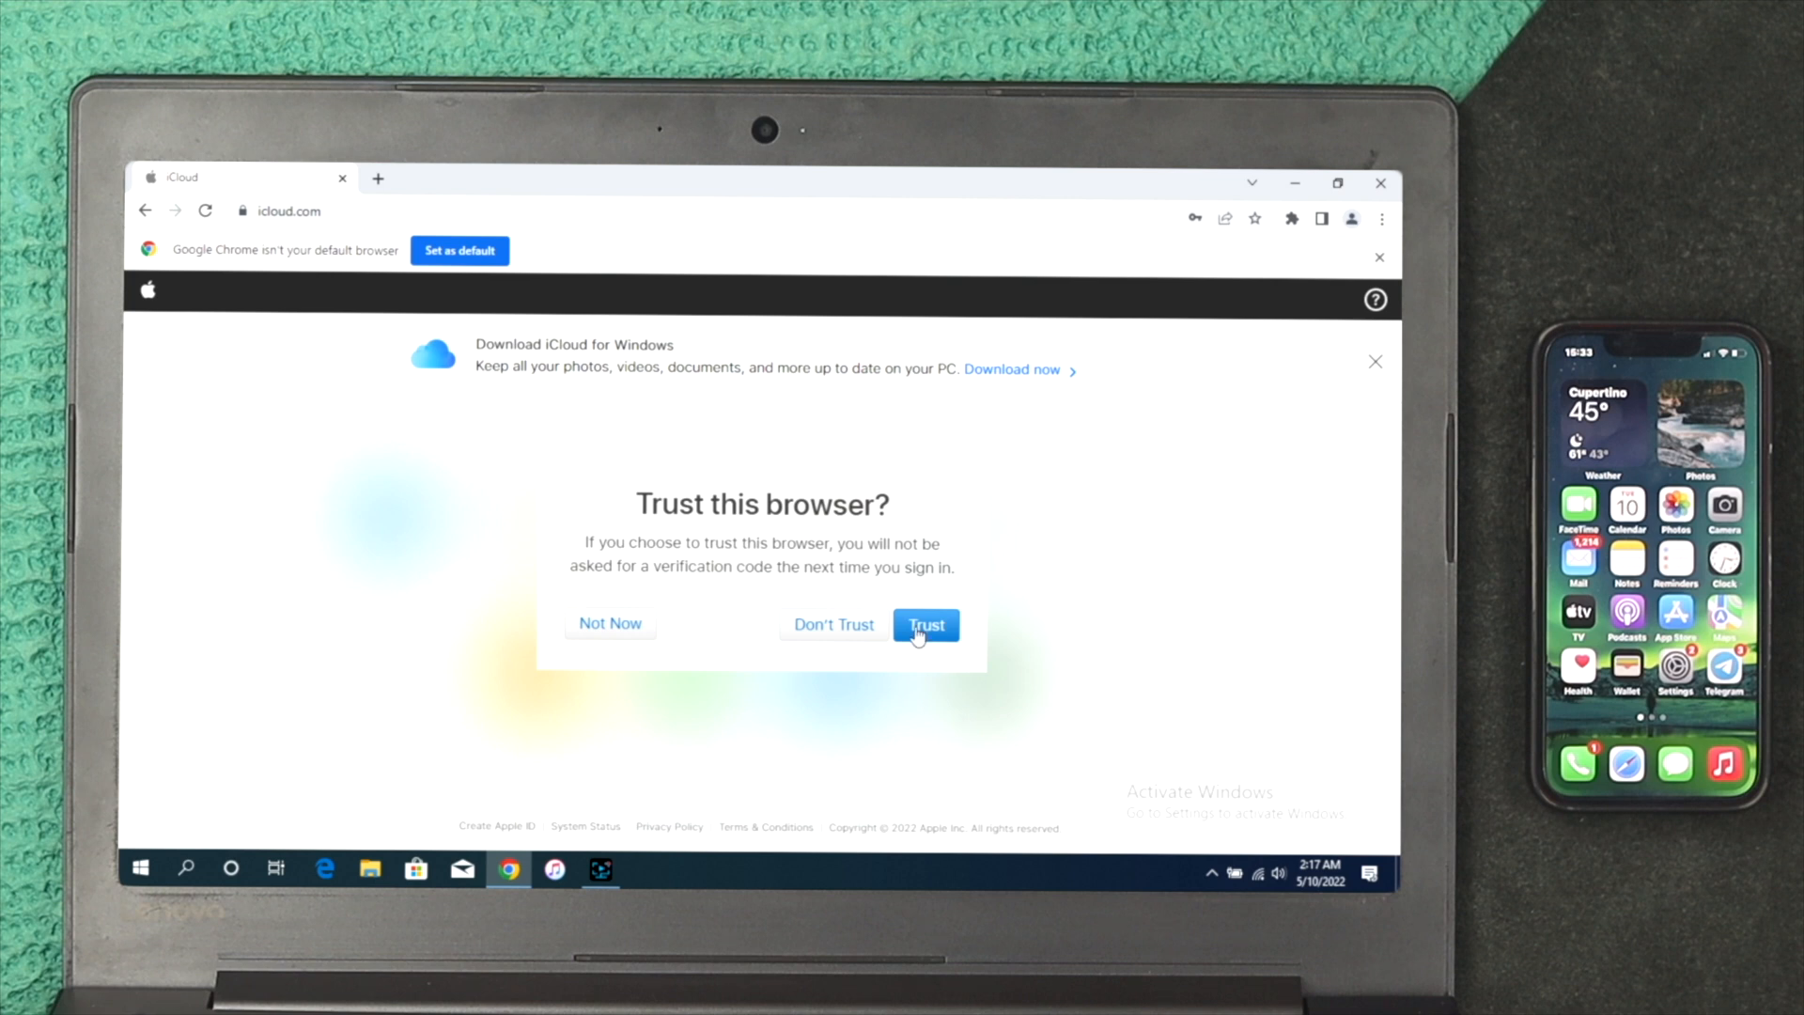
left_click(924, 624)
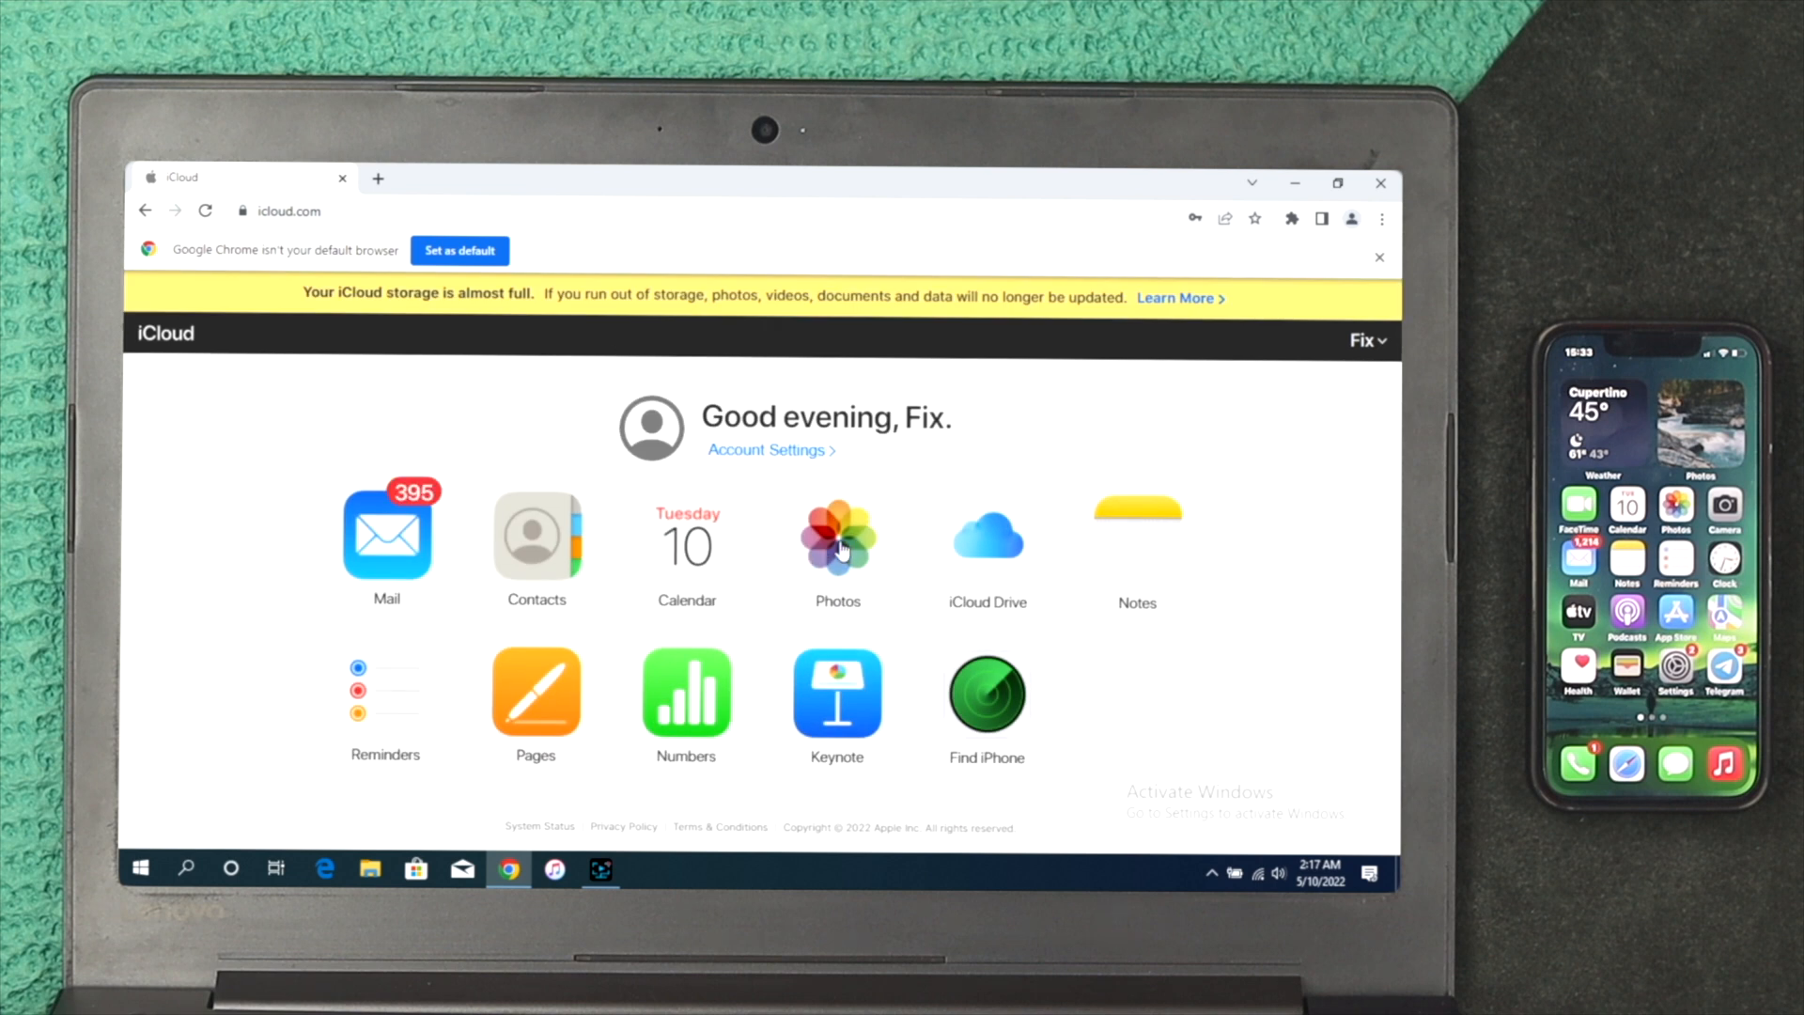
Enter the iCloud Photos library and dismiss Chrome's default-browser notice
left_click(838, 538)
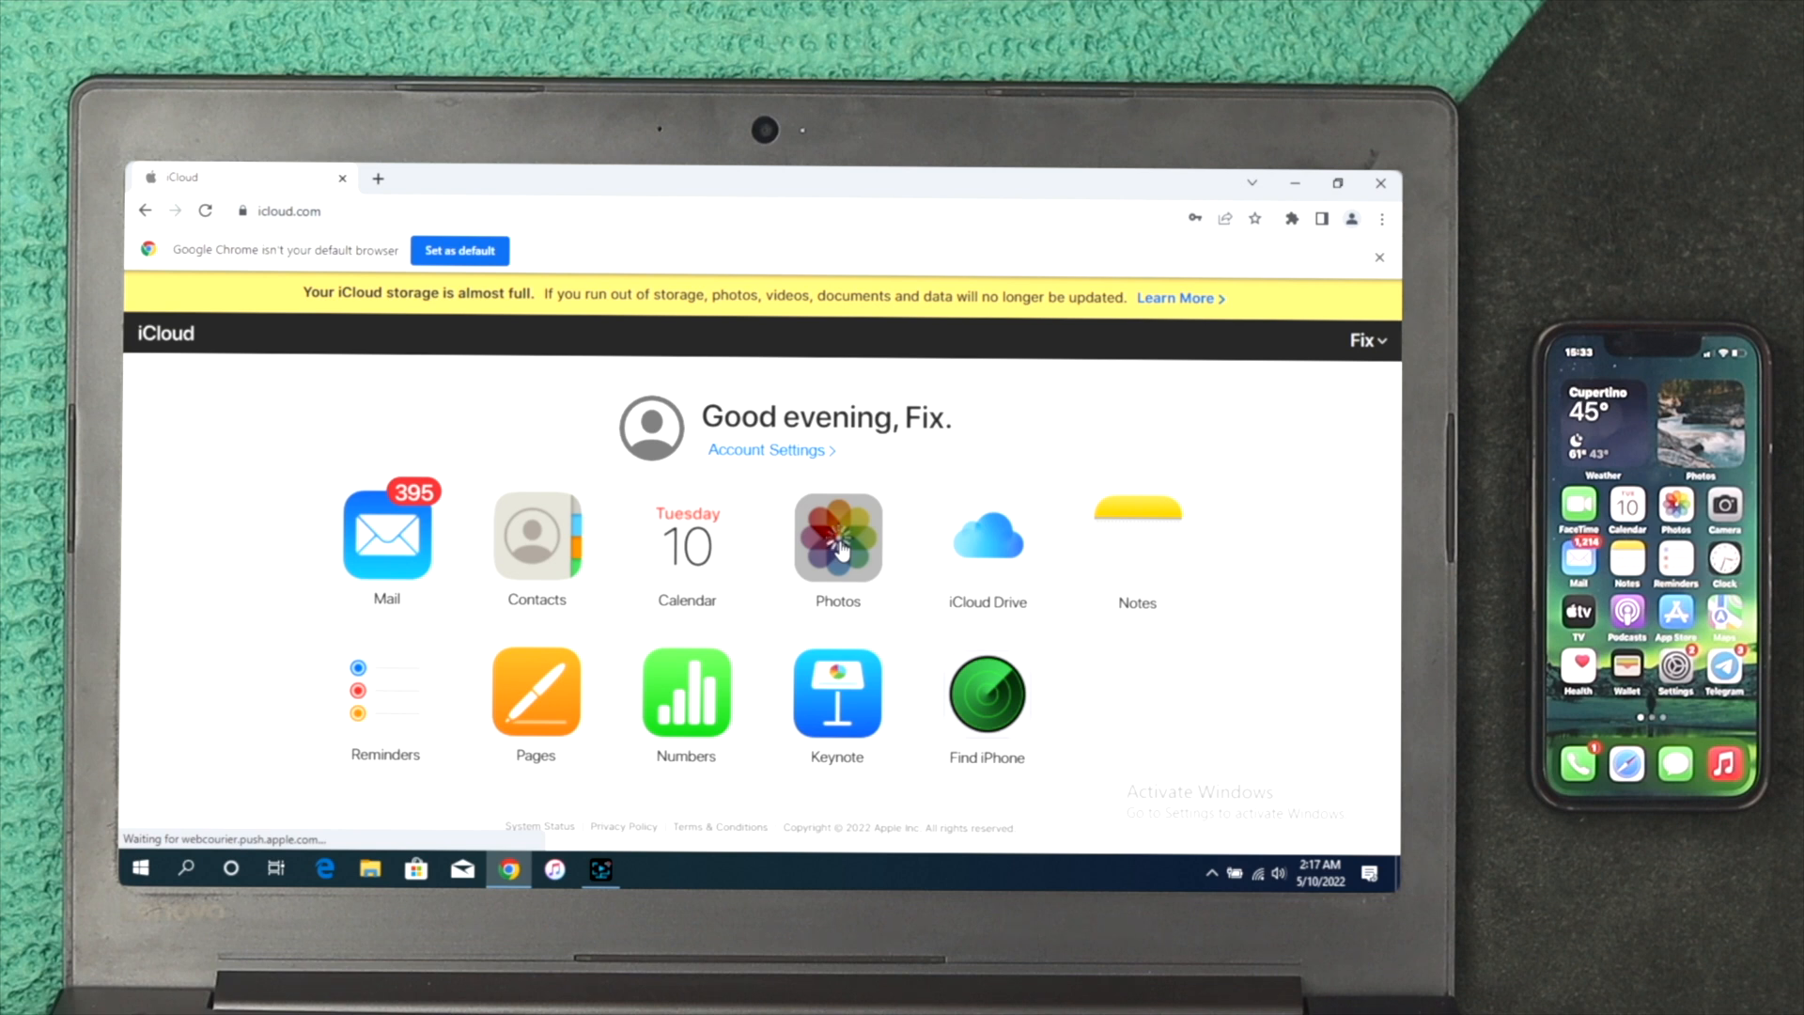
left_click(838, 538)
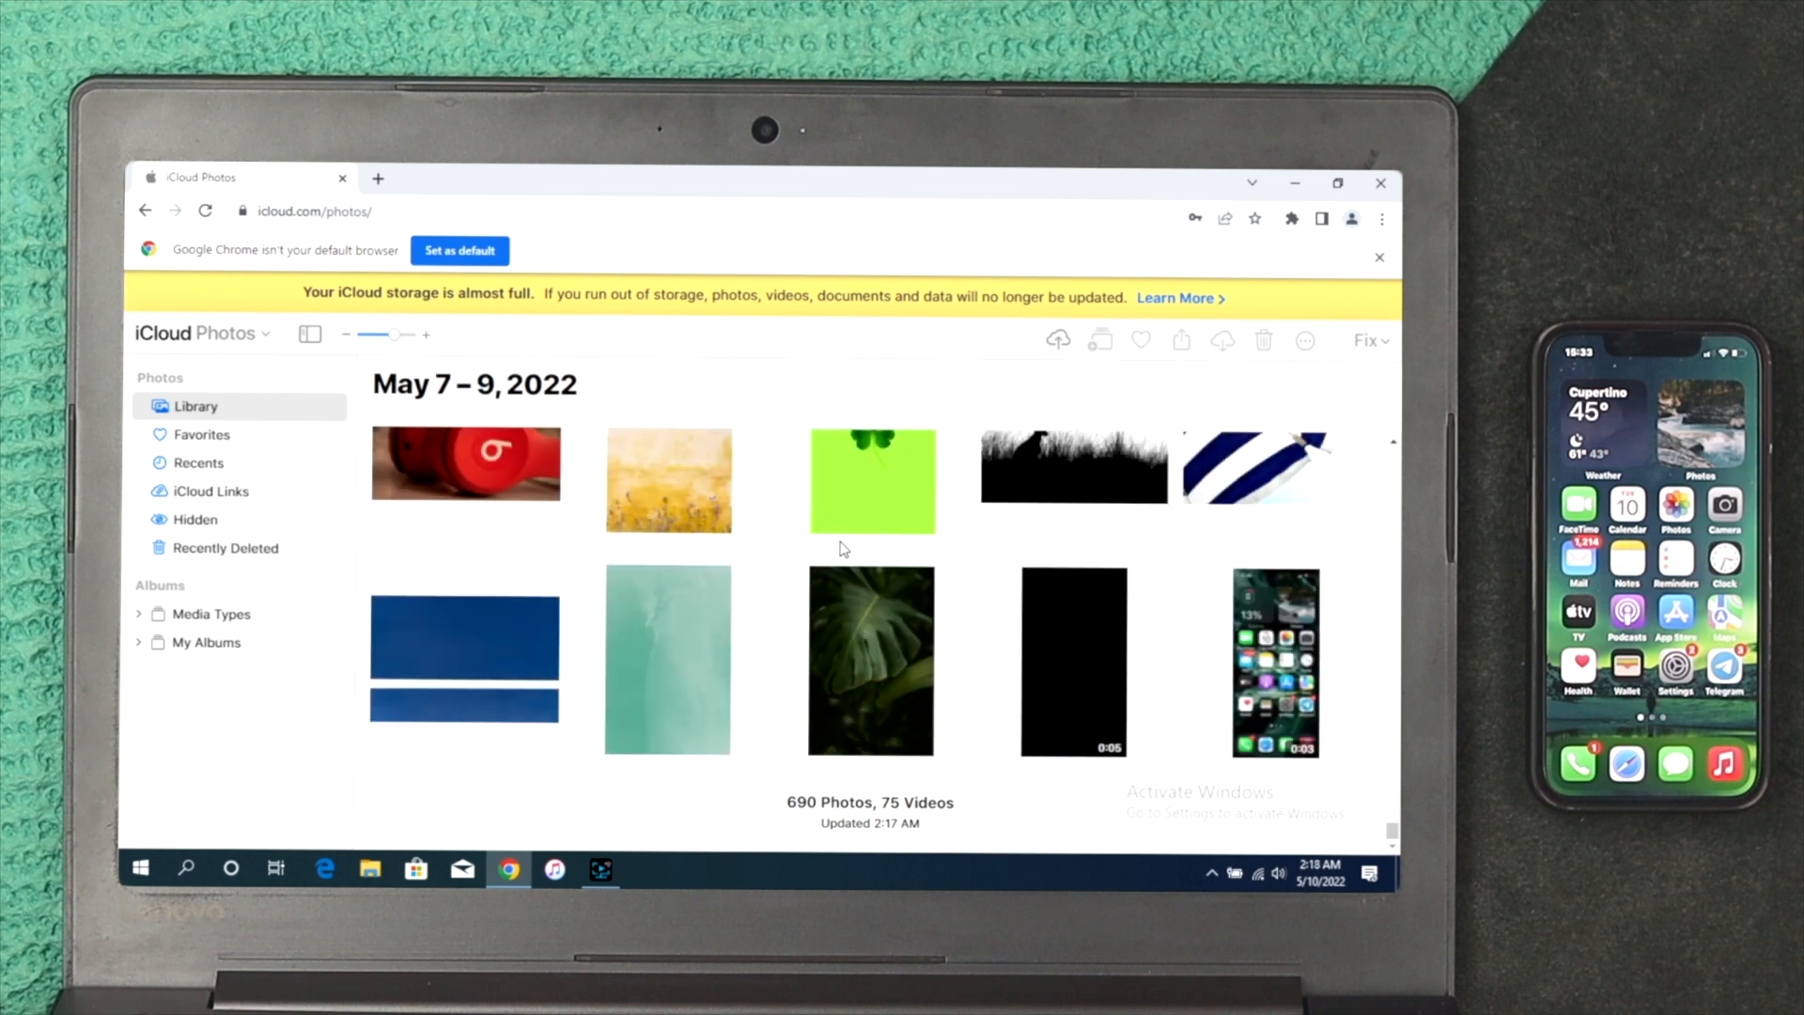
left_click(1377, 250)
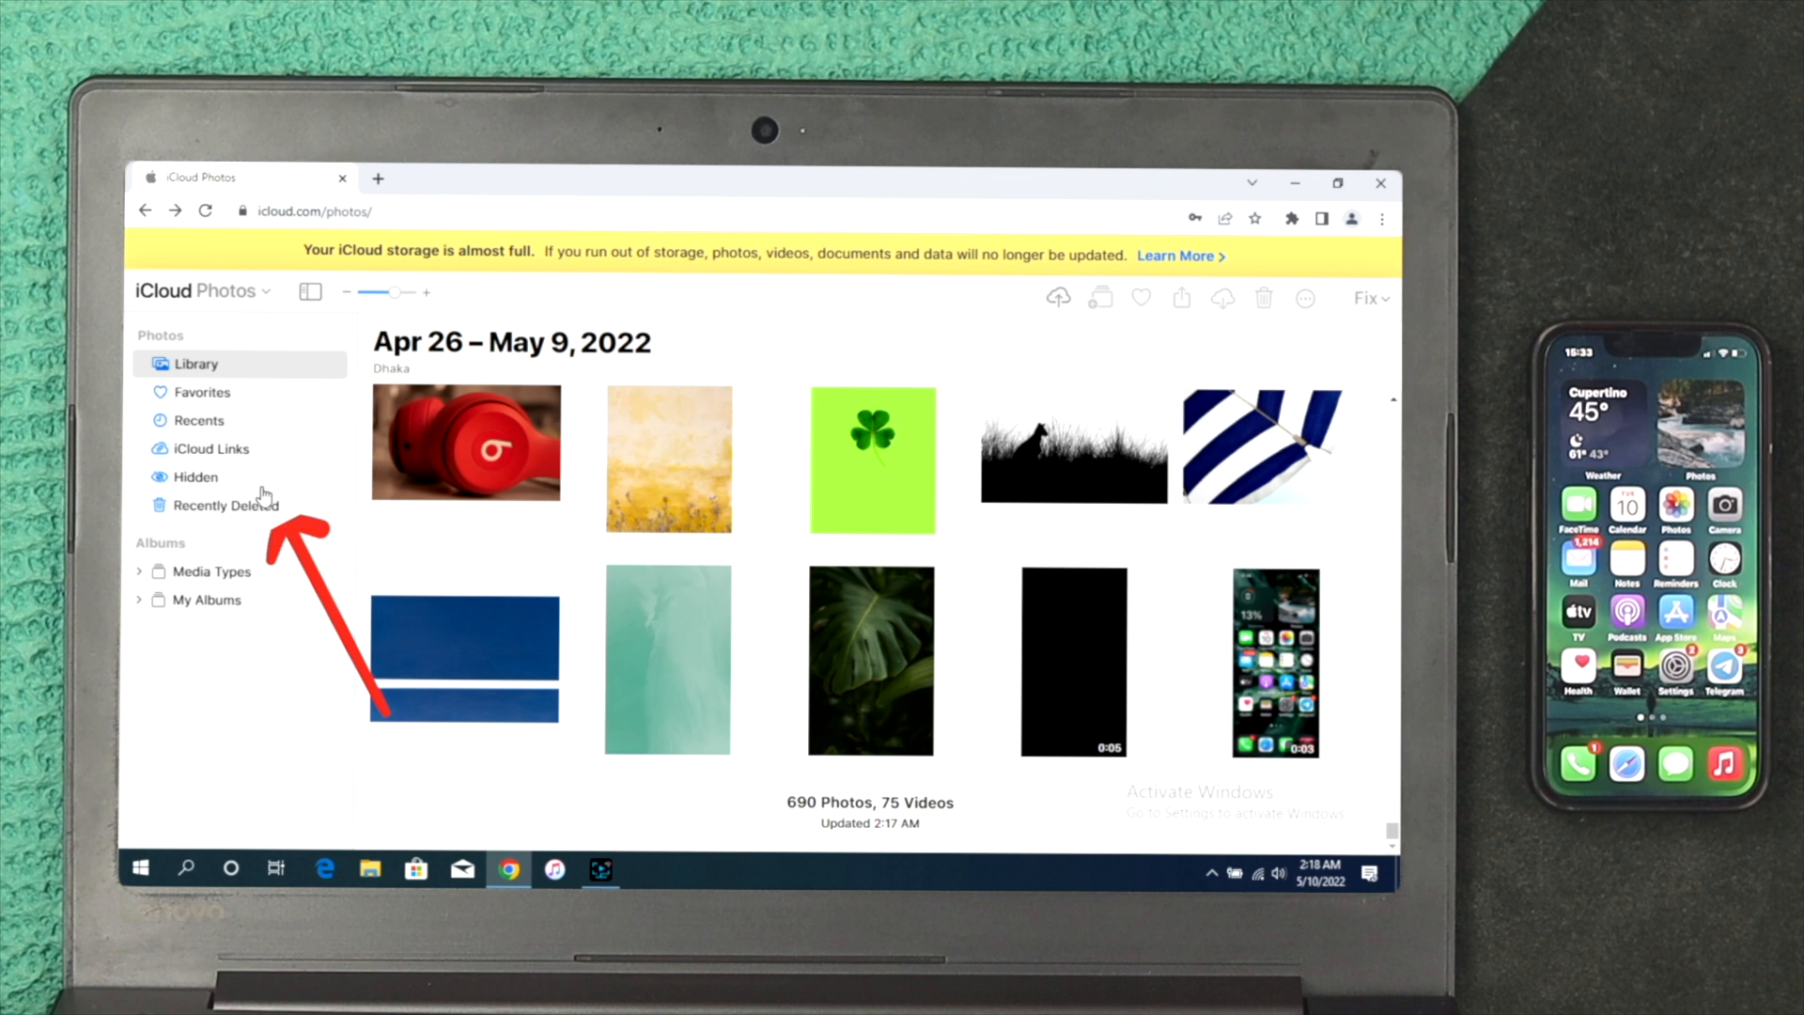
Show the Recently Deleted album and browse its 70 items
left_click(224, 506)
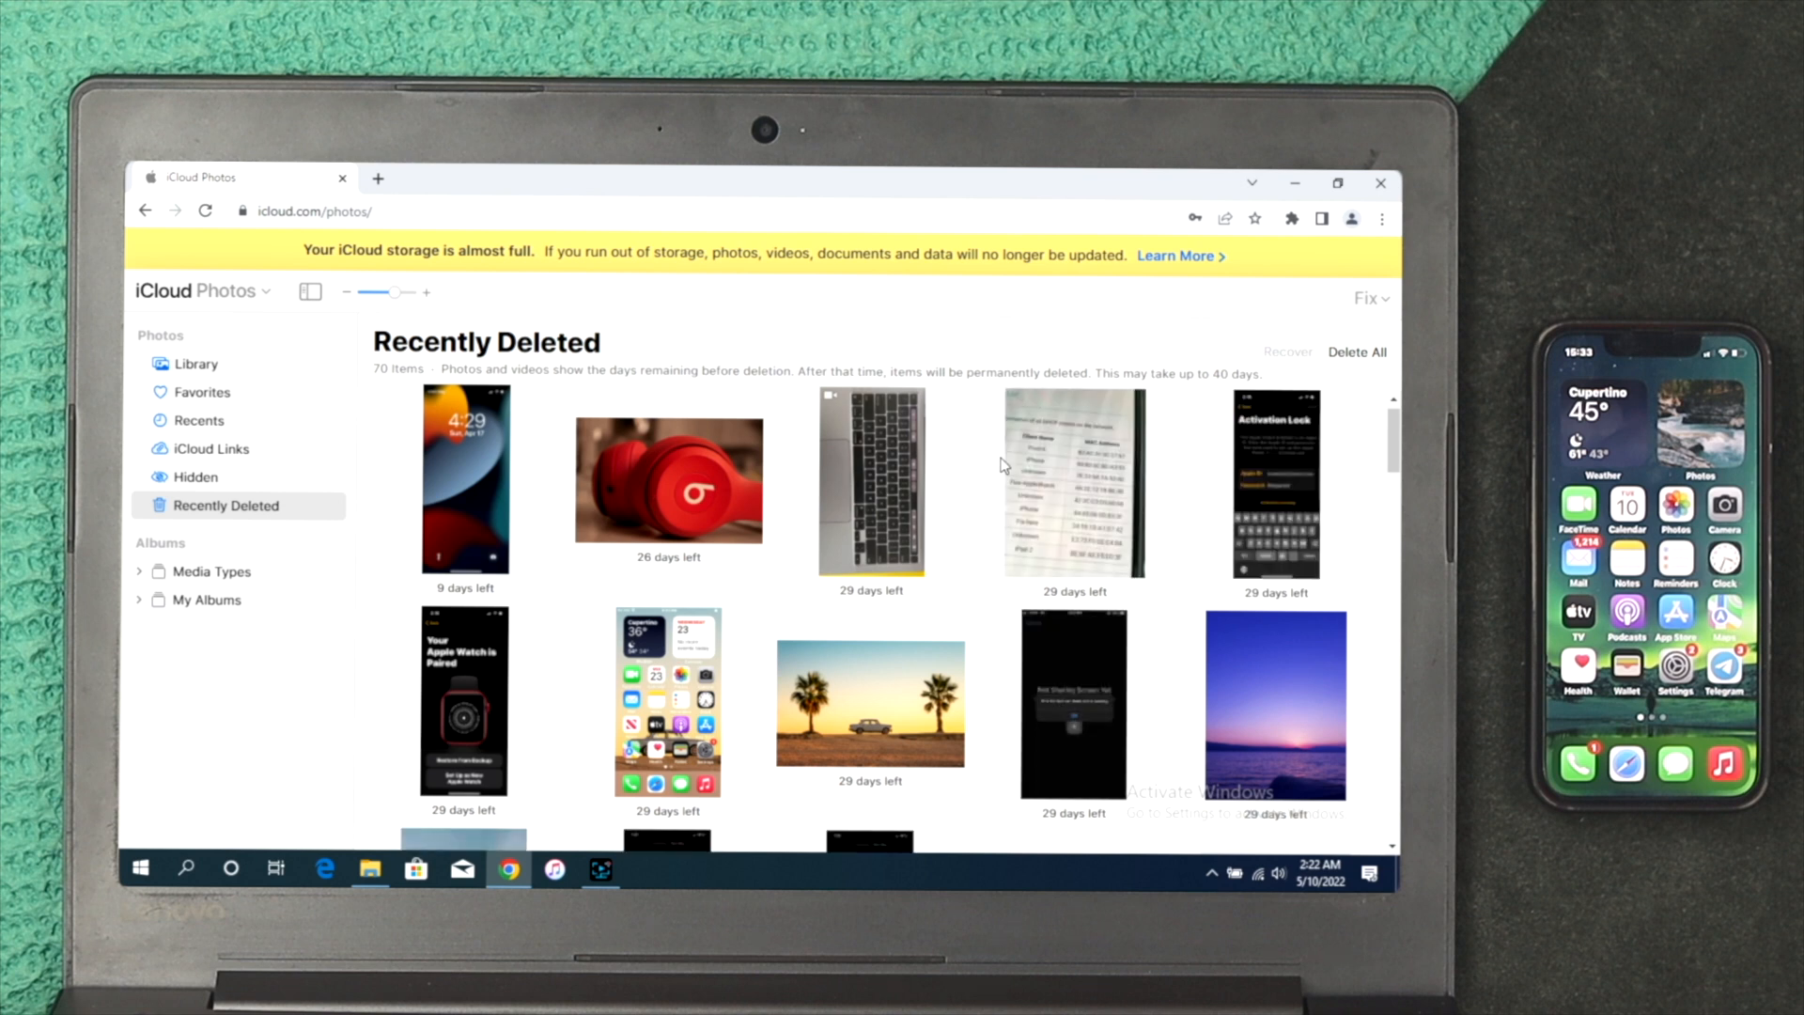
mouse_move(1067, 510)
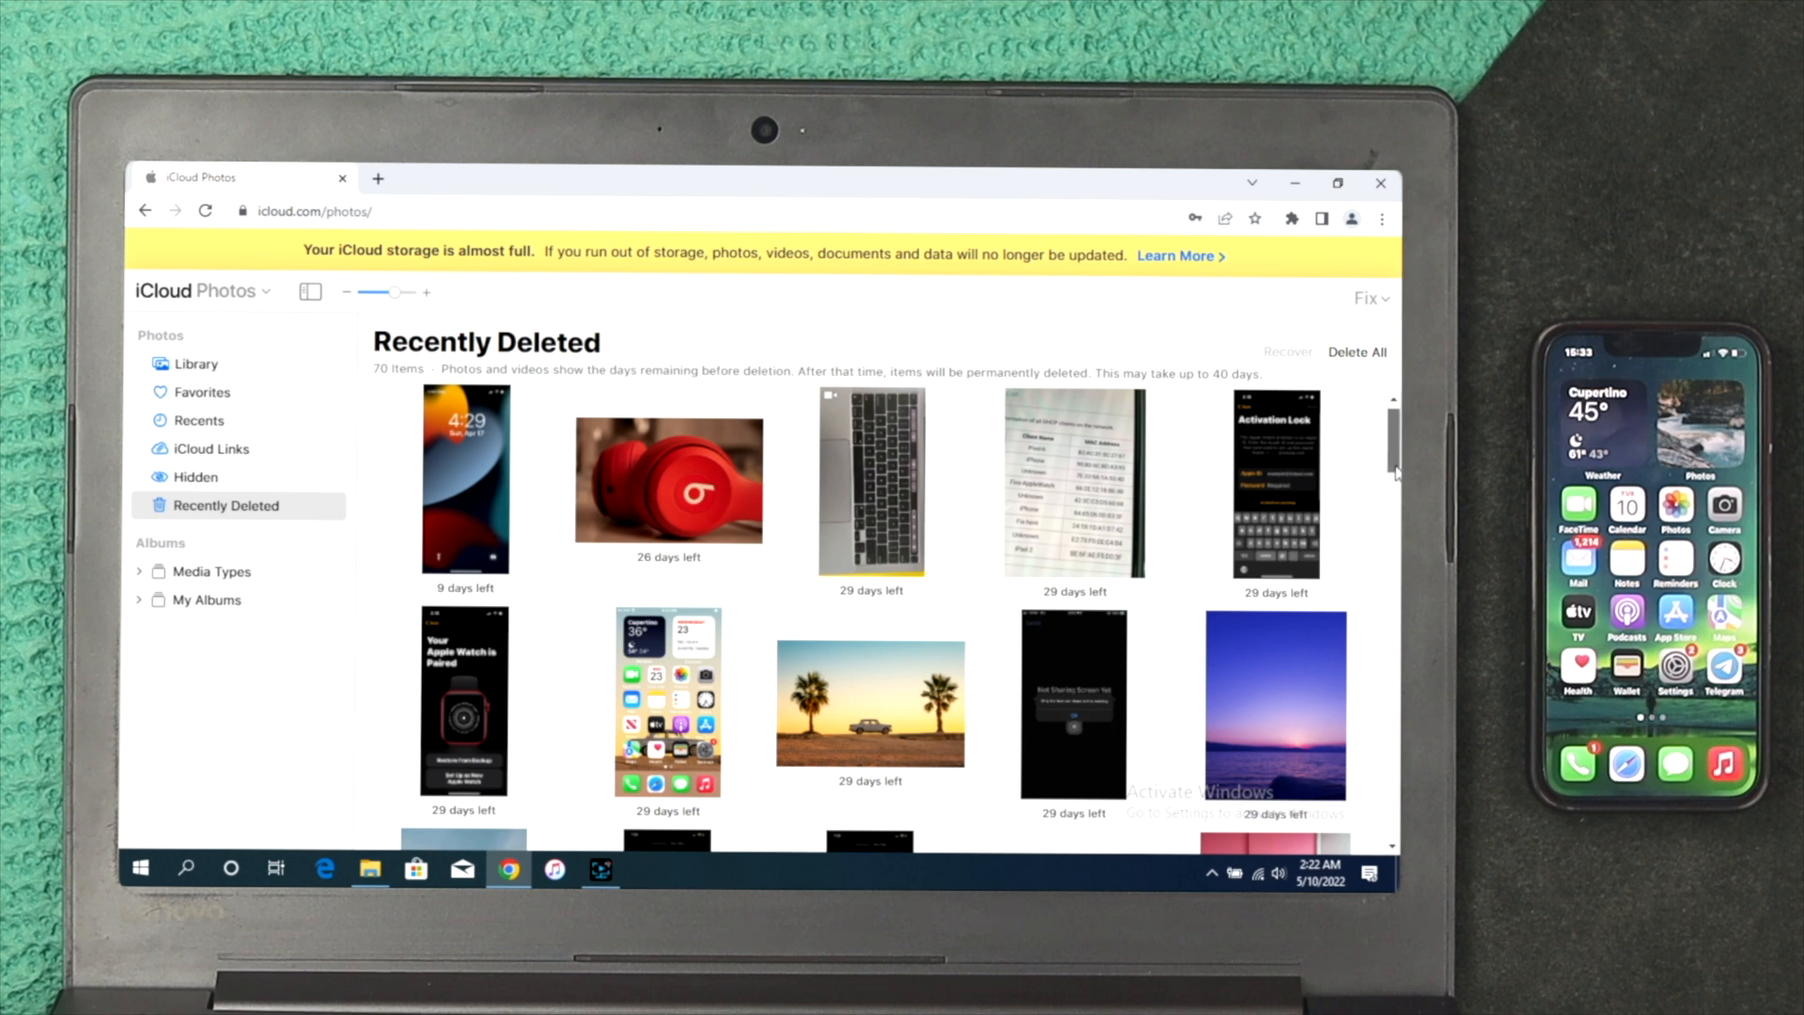
scroll("down", 3)
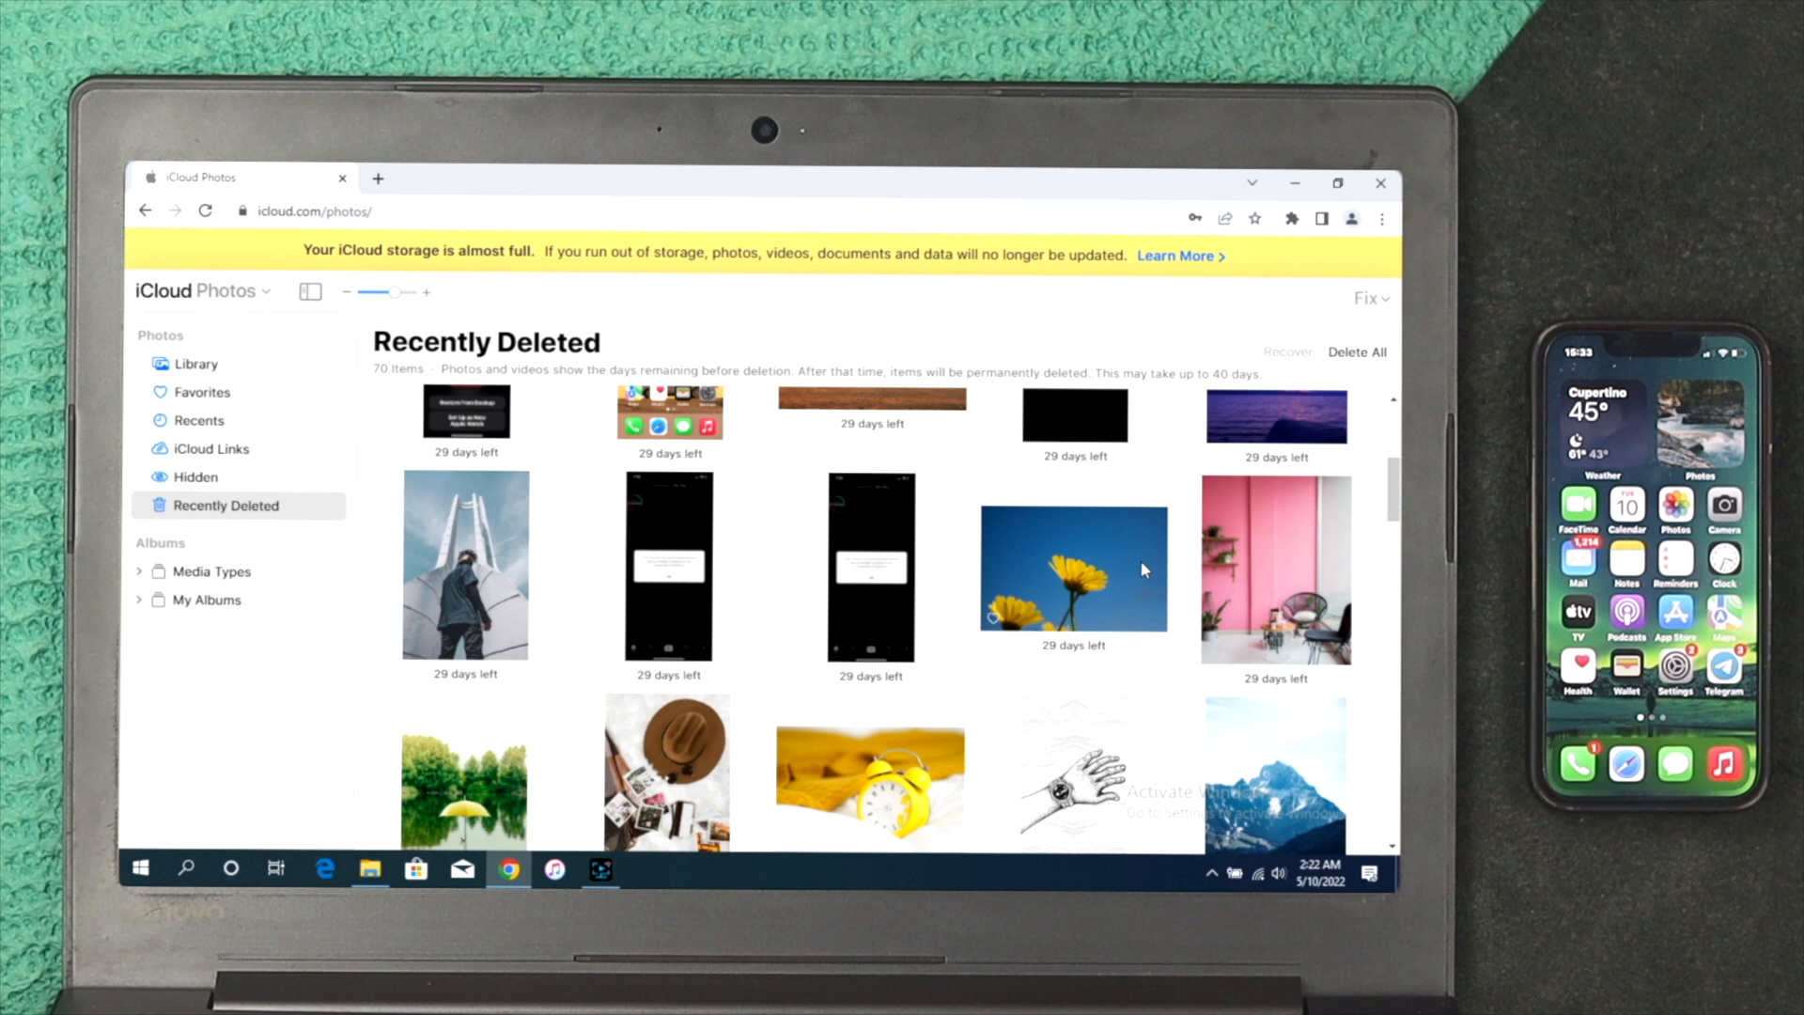
Select the yellow flowers photo and others, then recover them to the library
left_click(1071, 566)
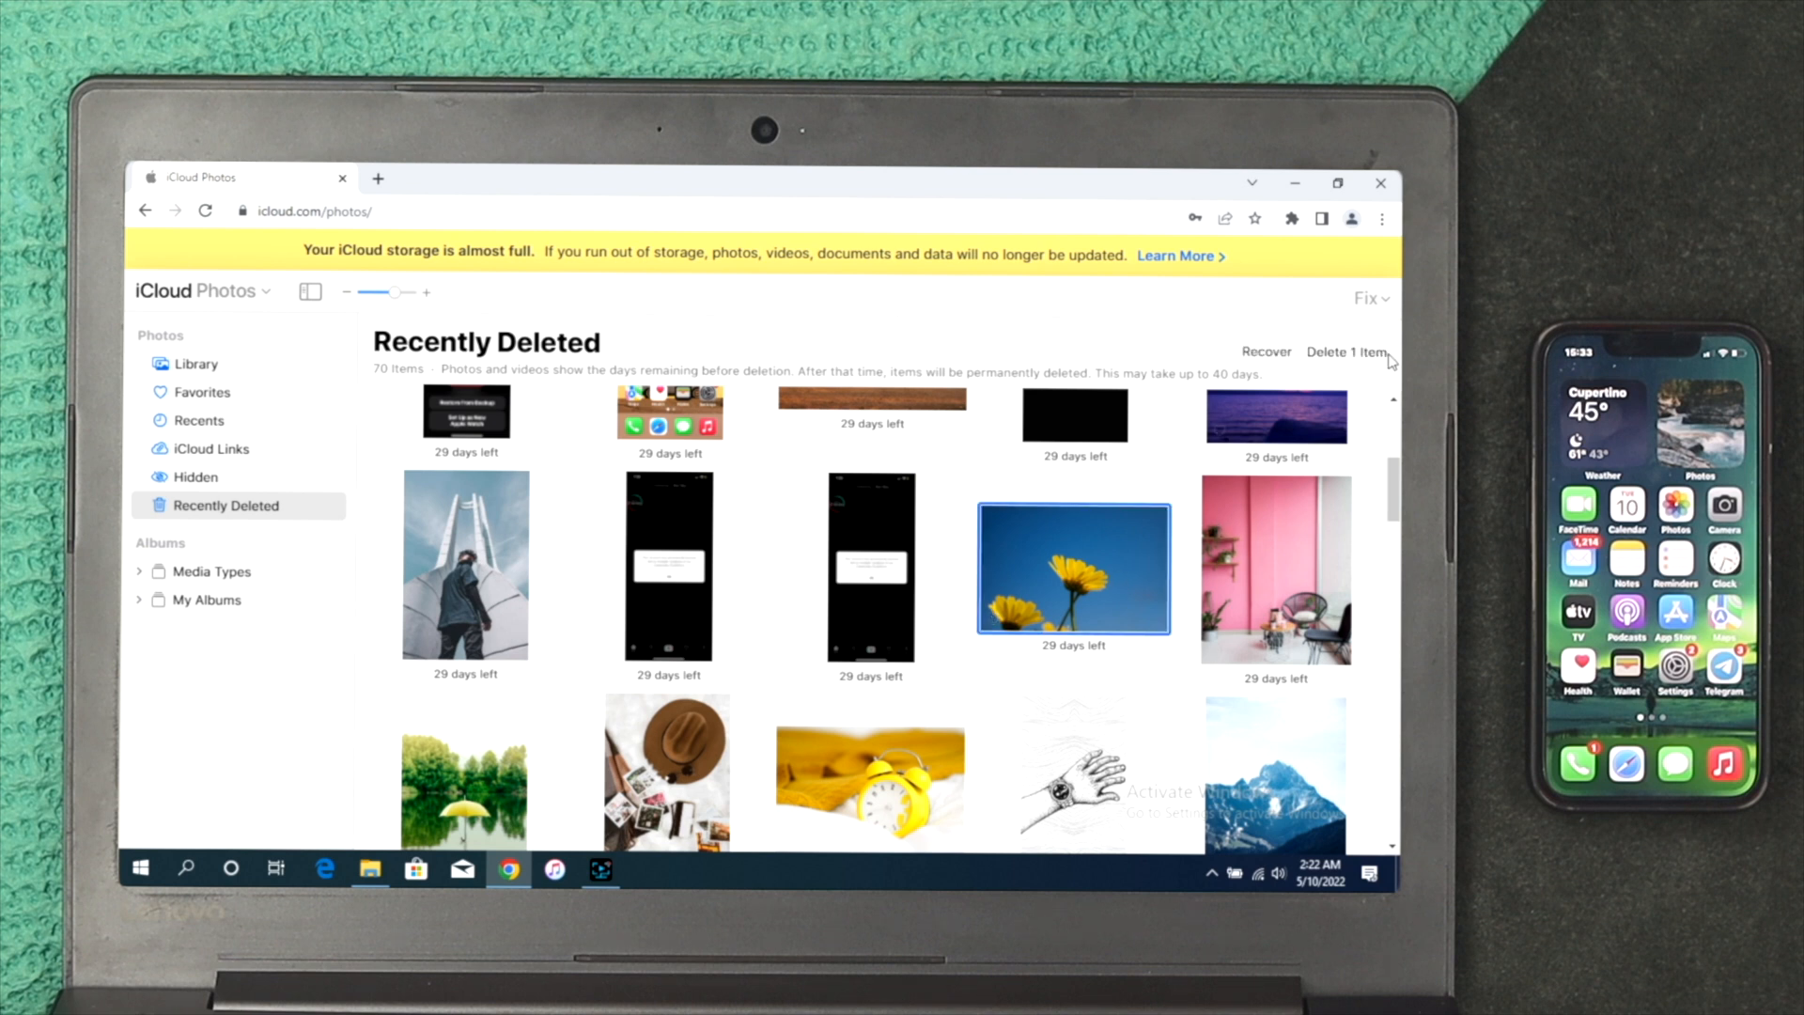
mouse_move(1110, 655)
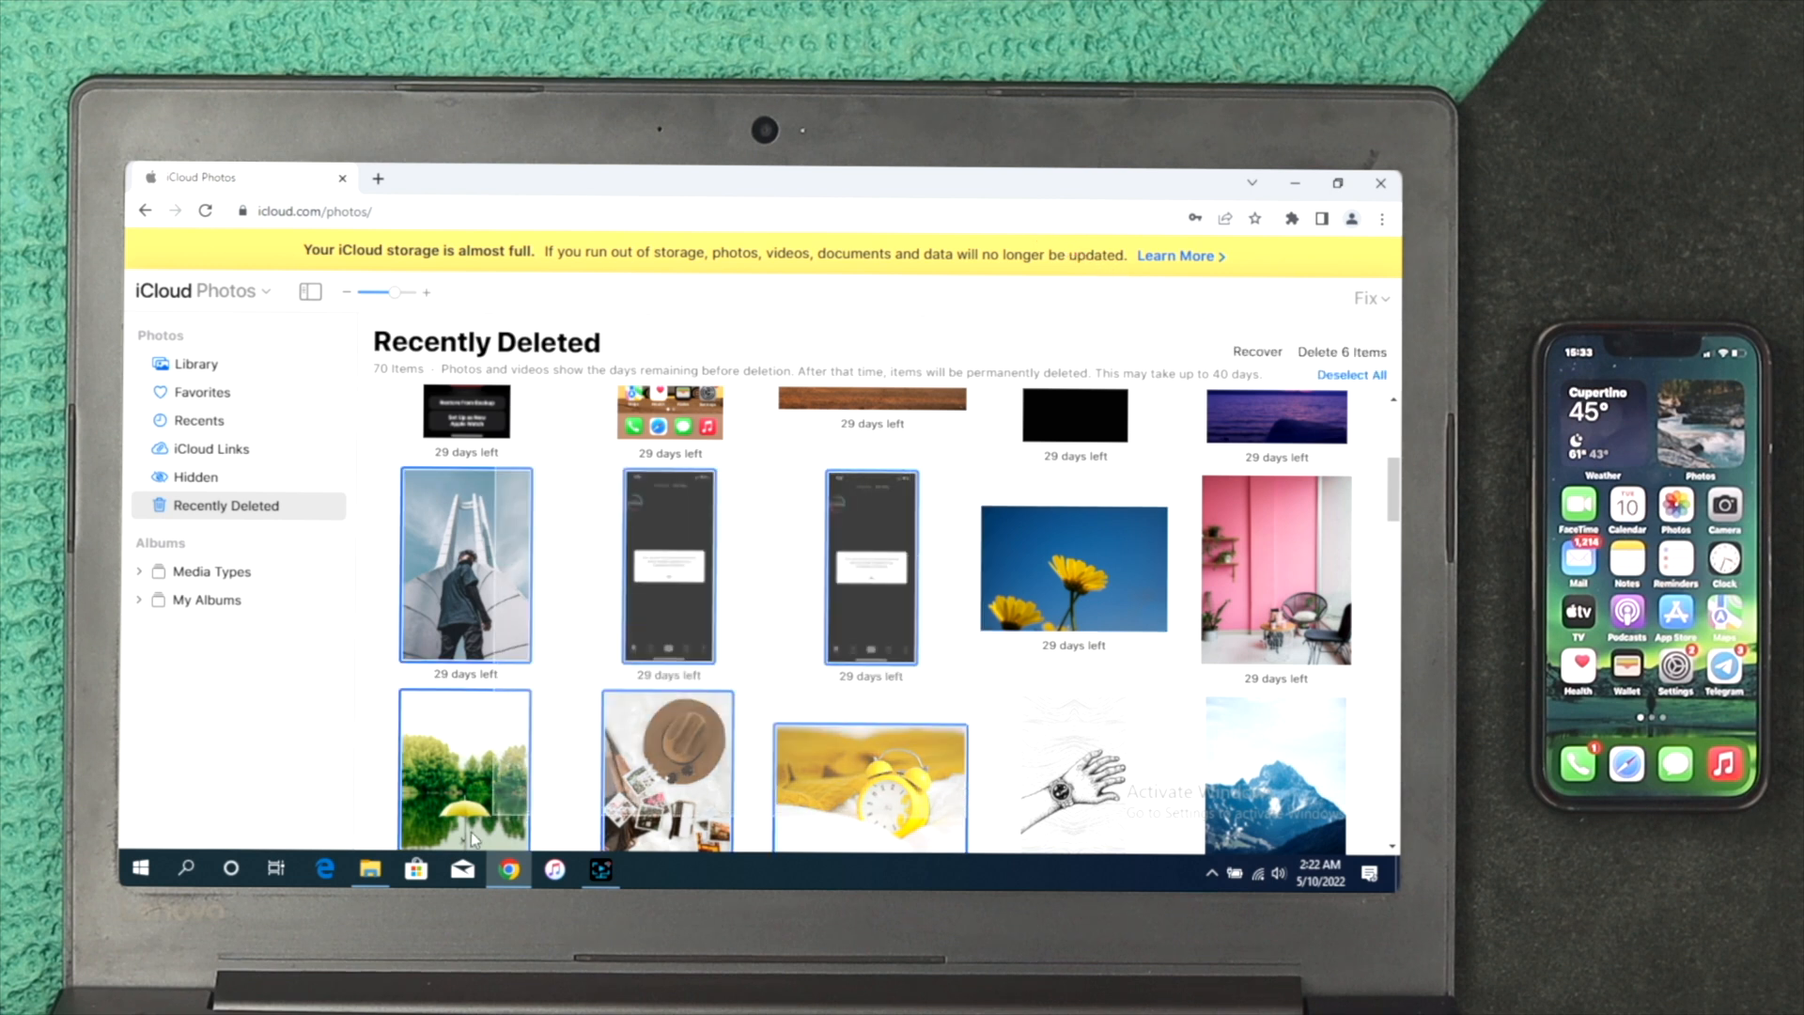
scroll("down", 3)
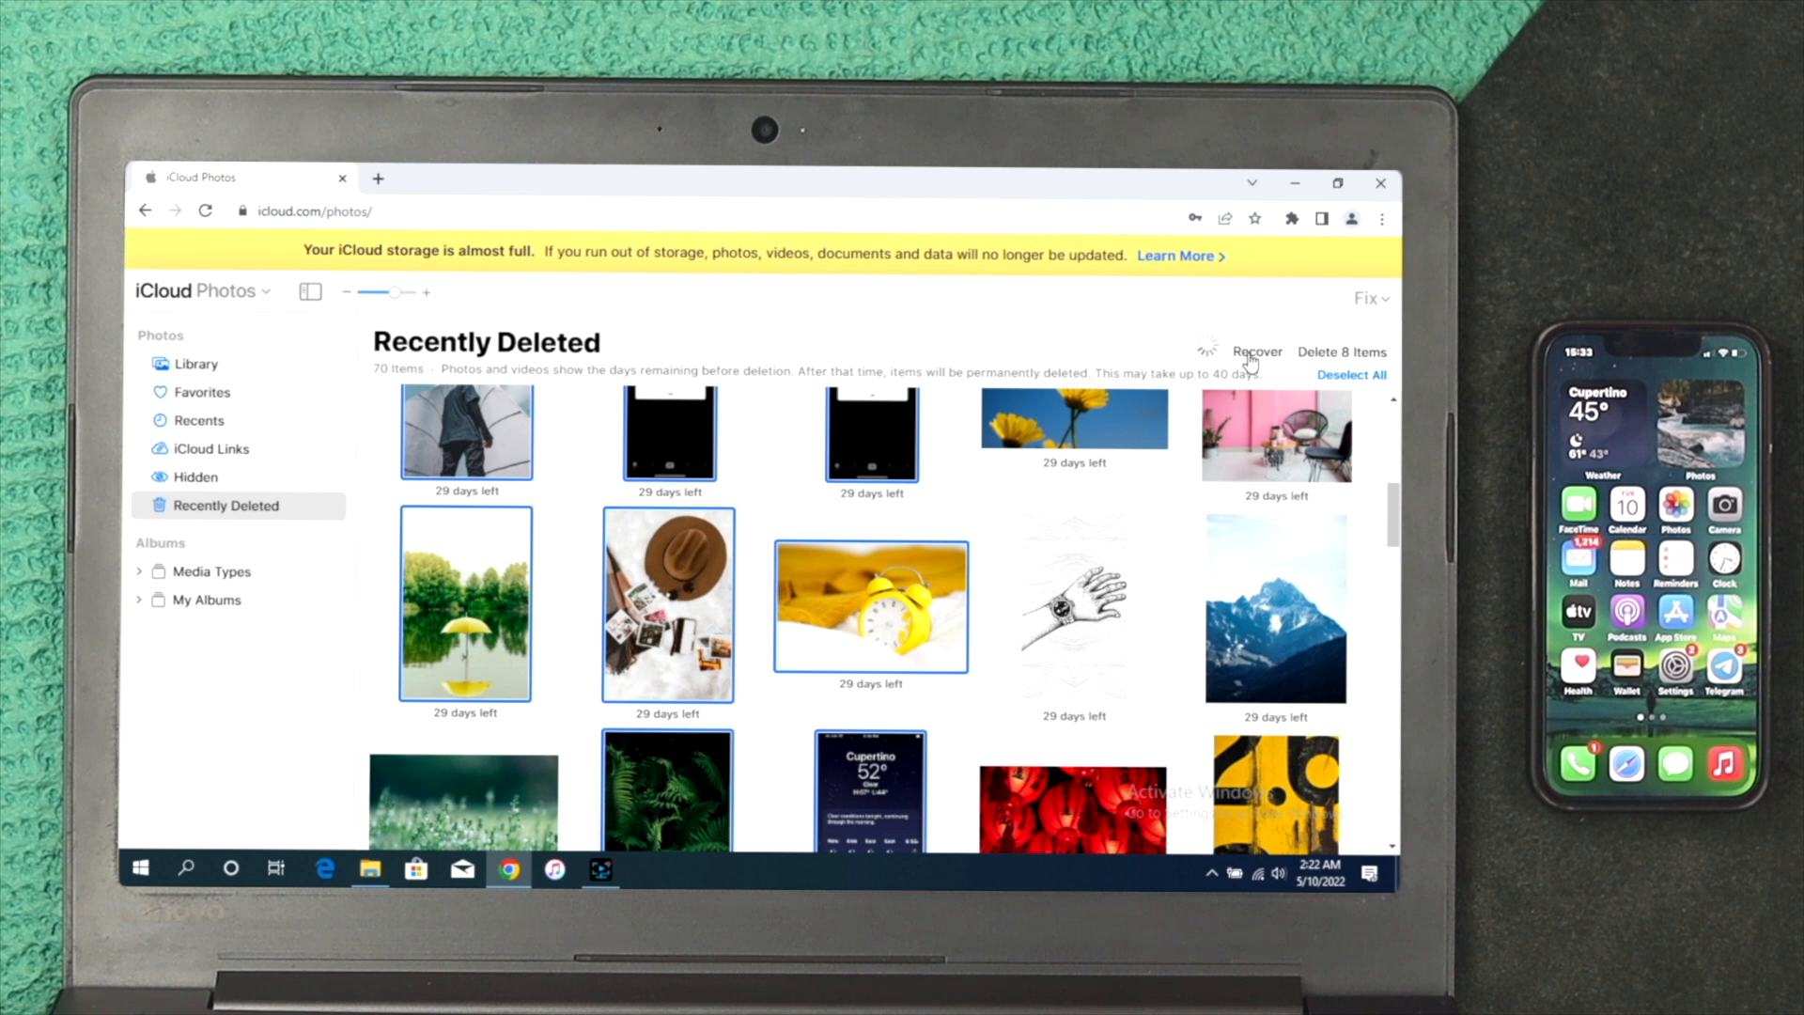
left_click(1257, 351)
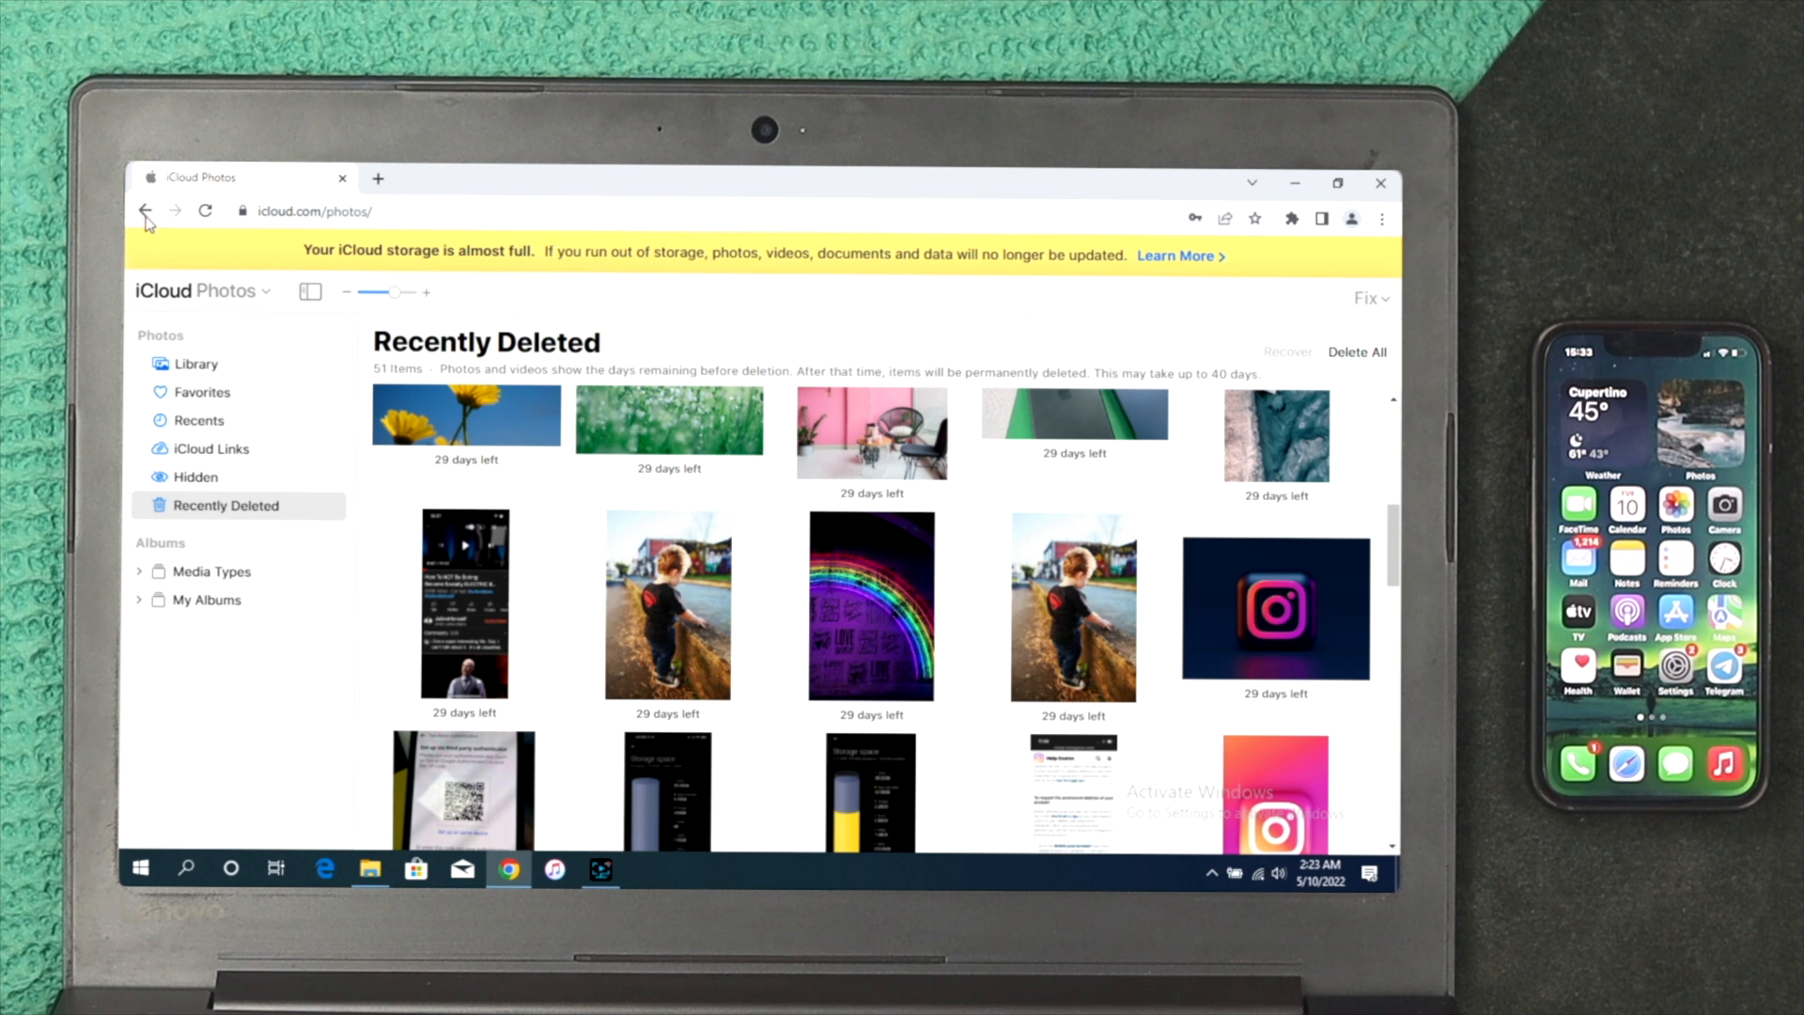
Return to the iCloud home page via the browser Back button
left_click(145, 211)
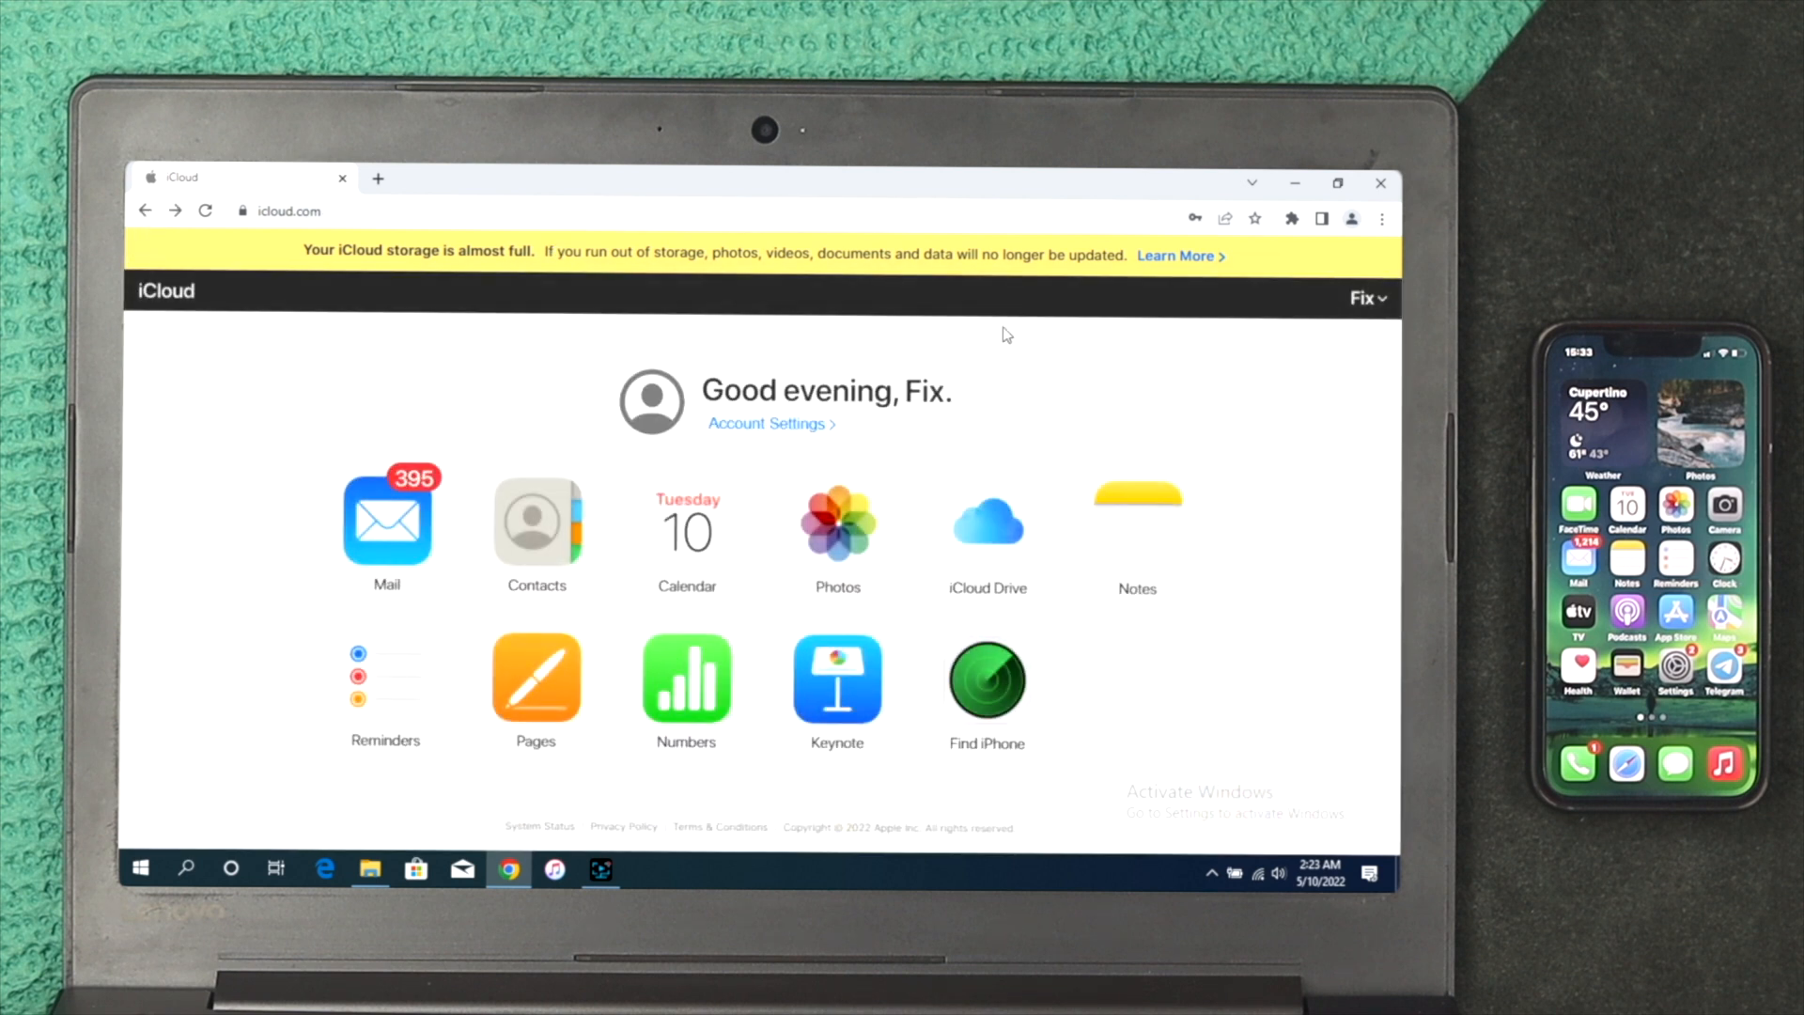
mouse_move(905, 562)
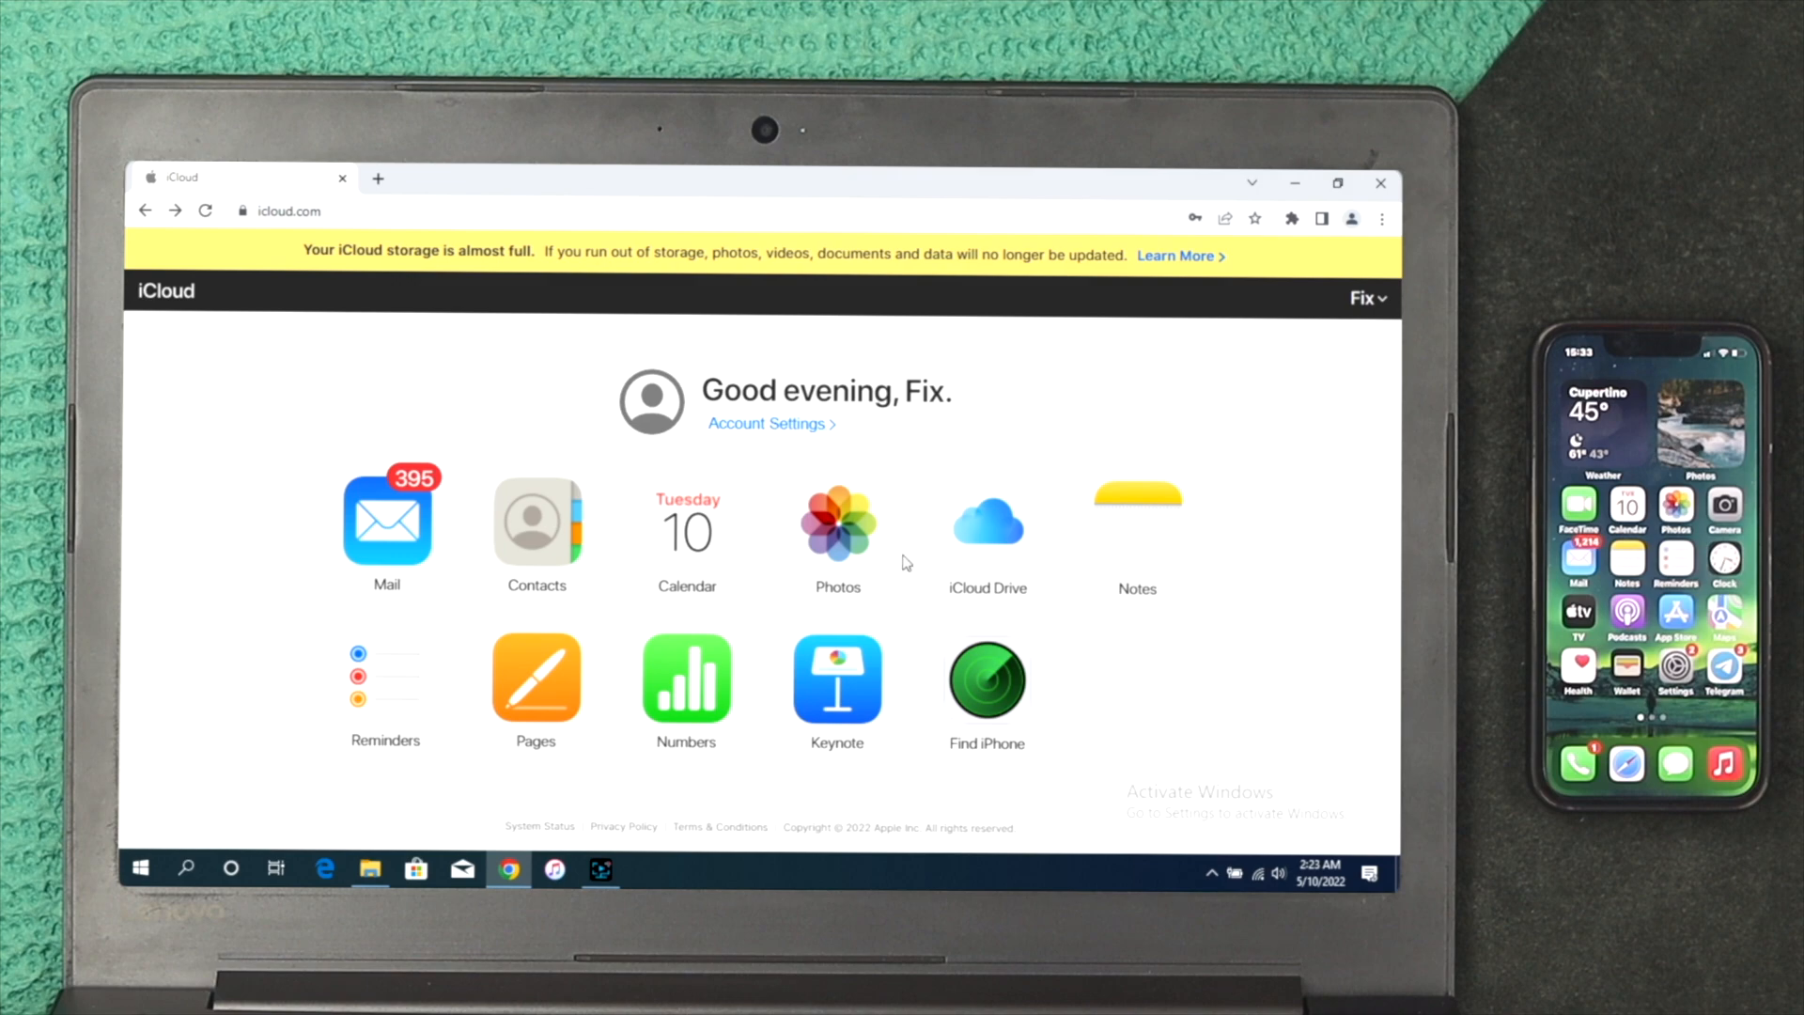